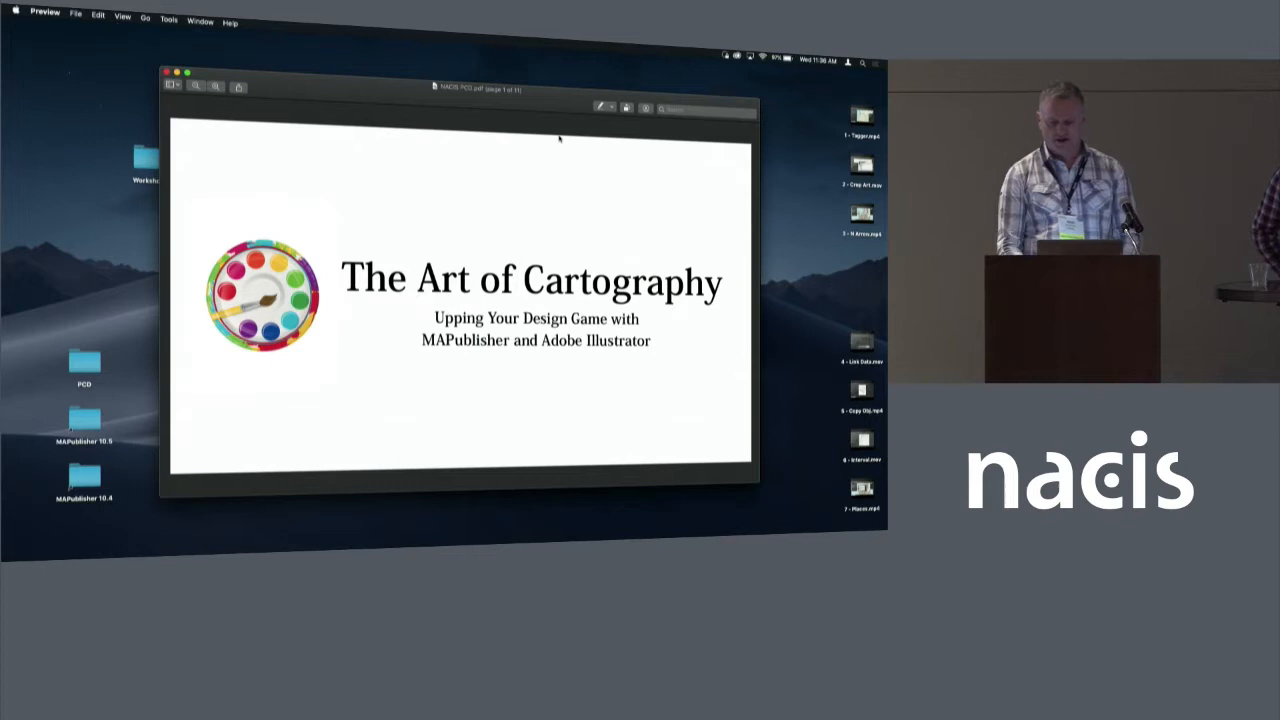
mouse_move(678, 240)
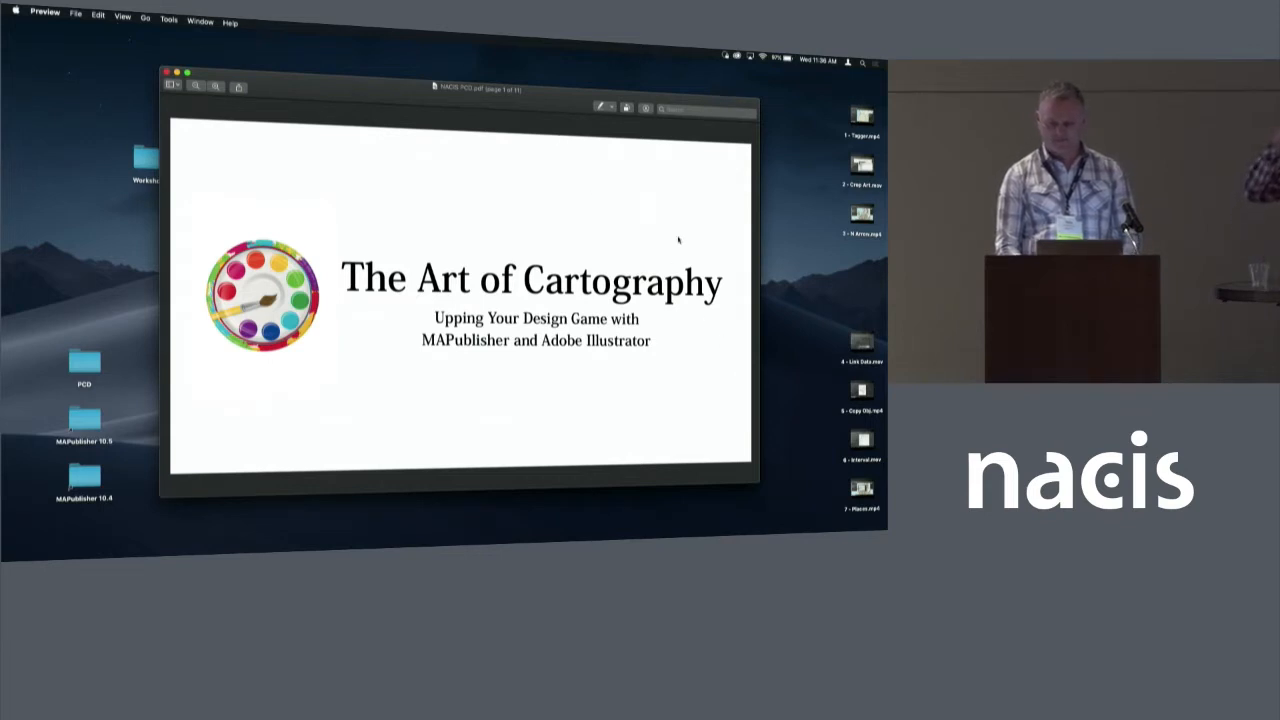
mouse_move(684, 222)
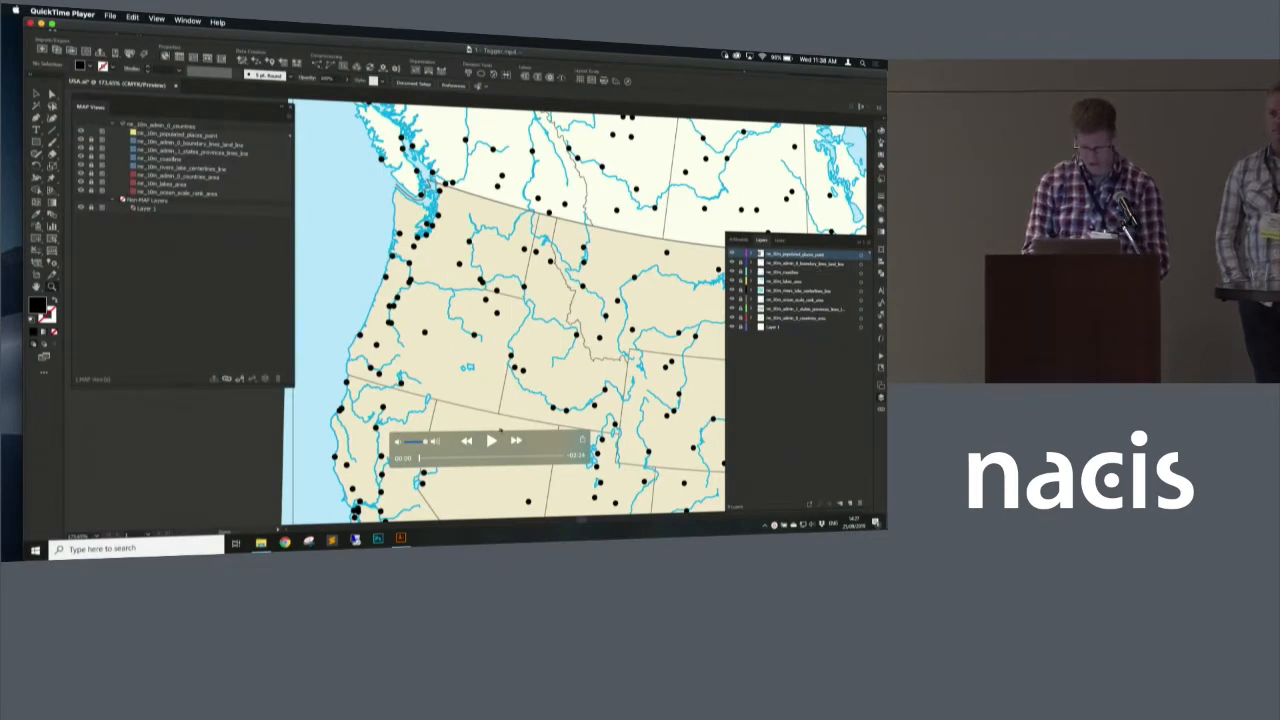
Create a copied map layer of the populated places and bring up Label Features for them.
left_click(490, 442)
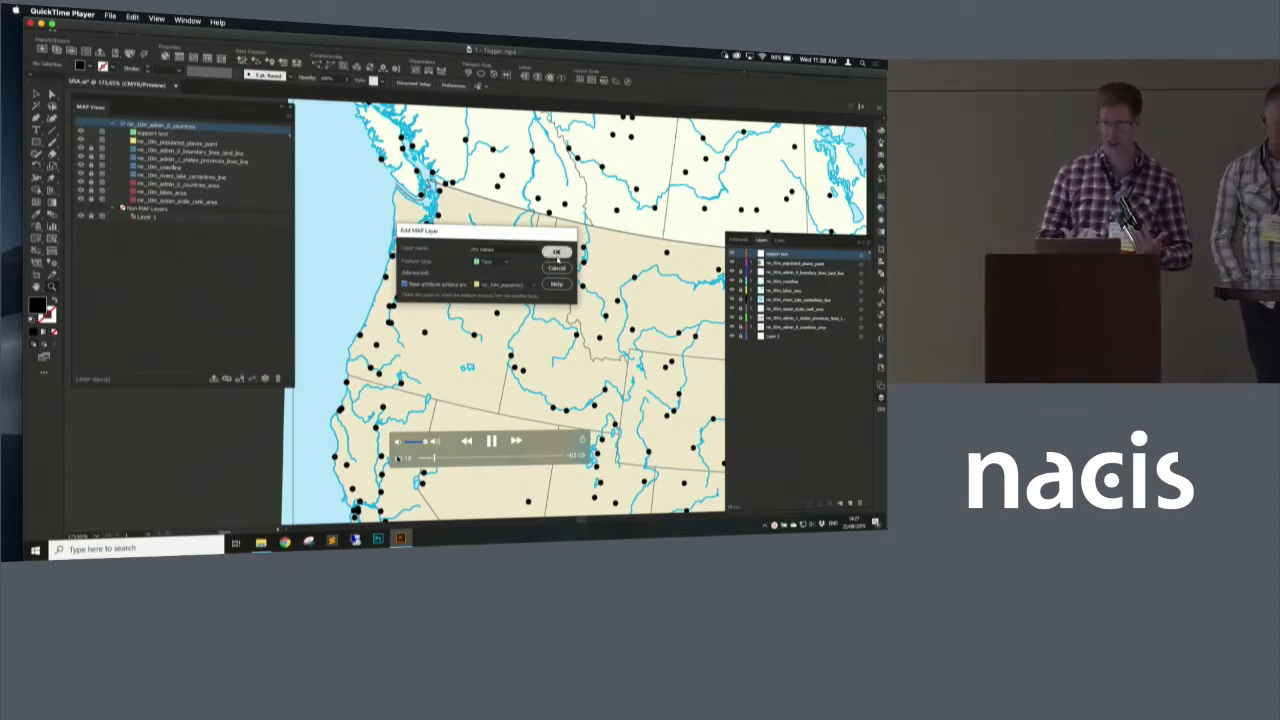
left_click(556, 252)
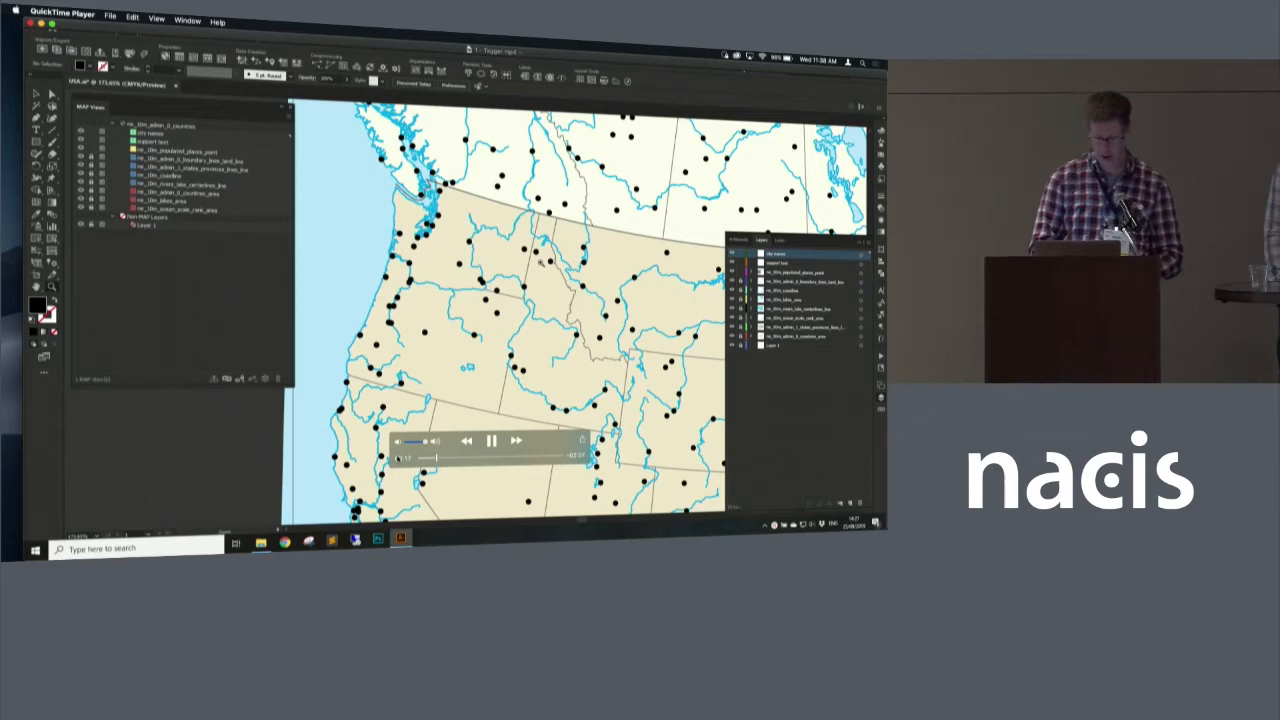
left_click(796, 272)
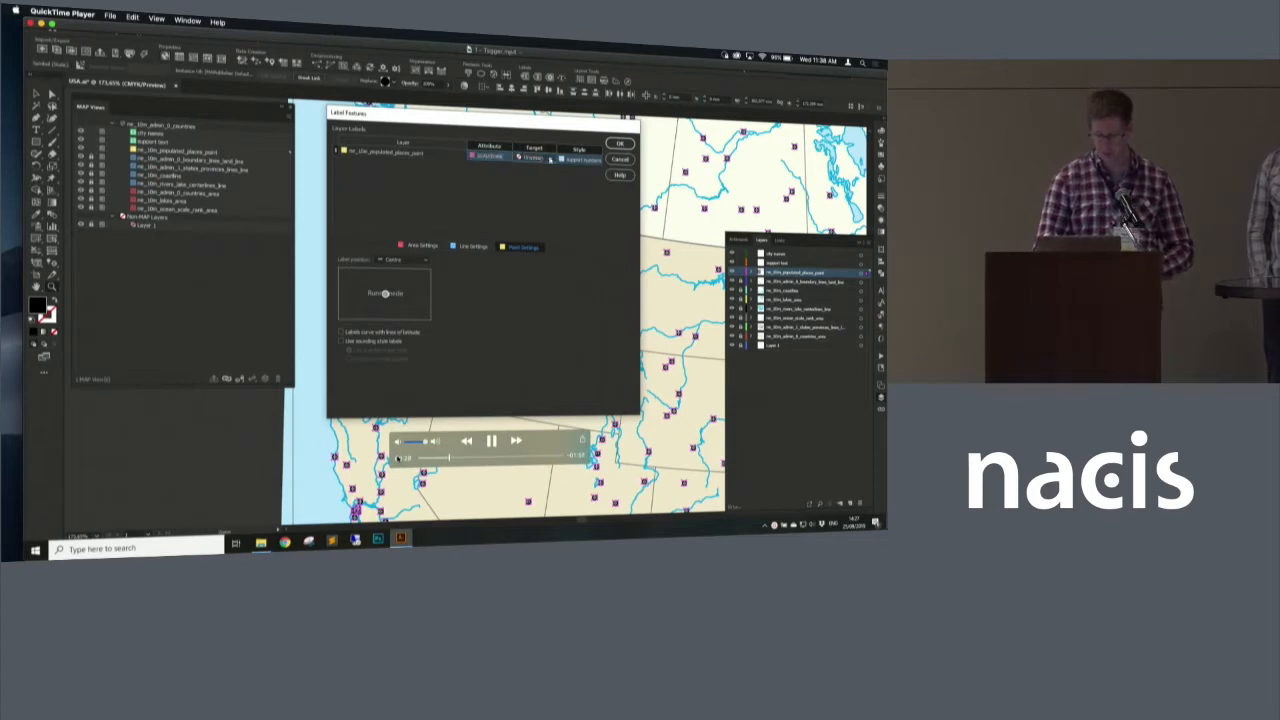
Show the populated places' MAP Attributes table ahead of exporting them.
left_click(532, 158)
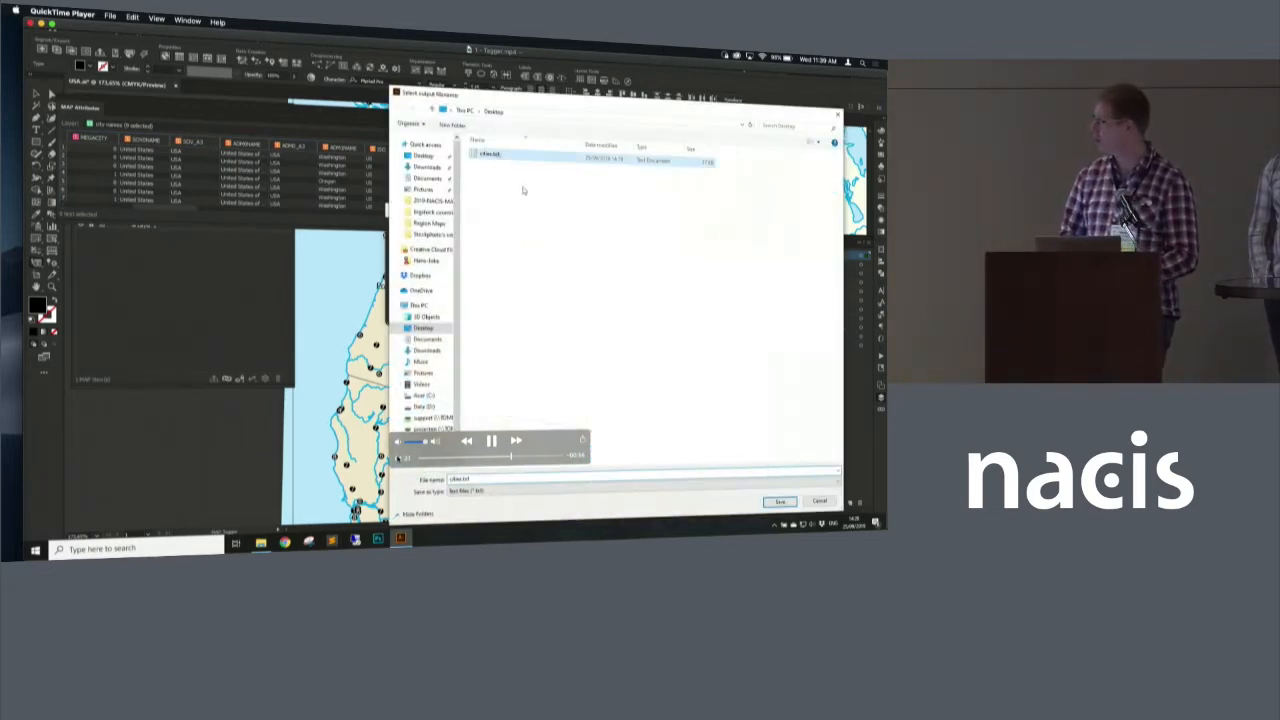
Confirm replacing the existing export file, finish Export Attributes, and start browsing for an import file.
left_click(780, 500)
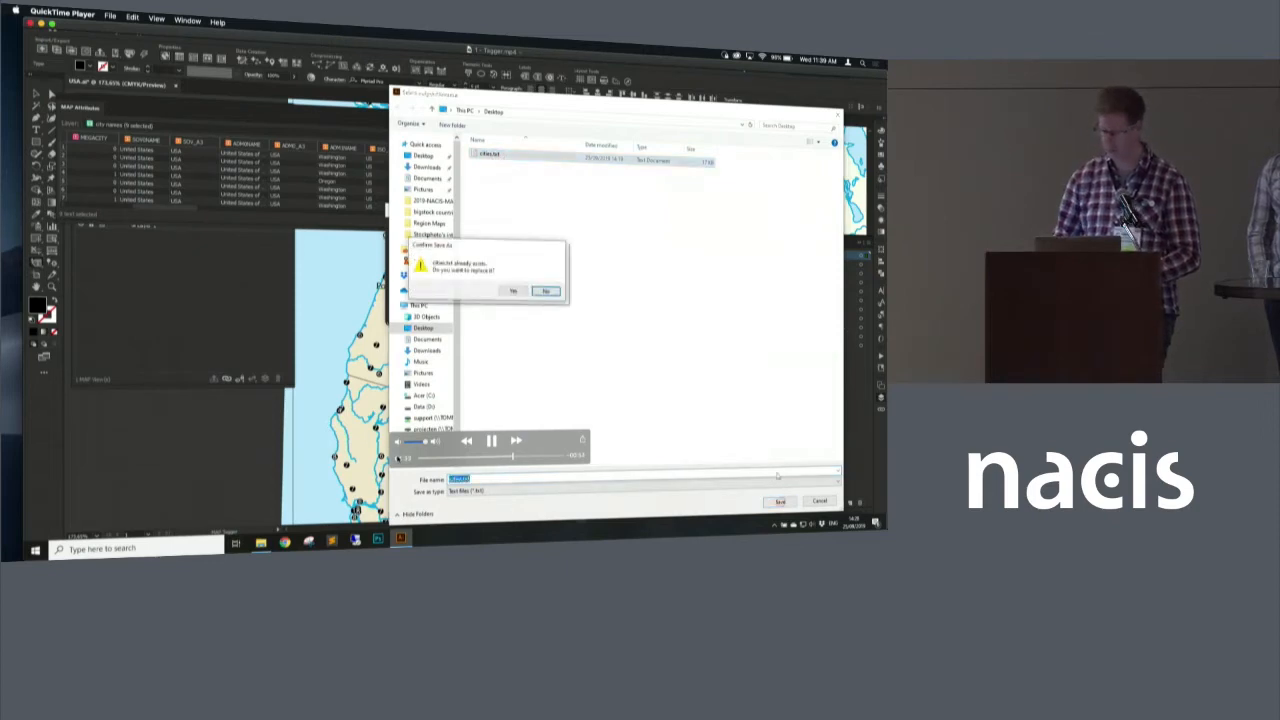
left_click(512, 292)
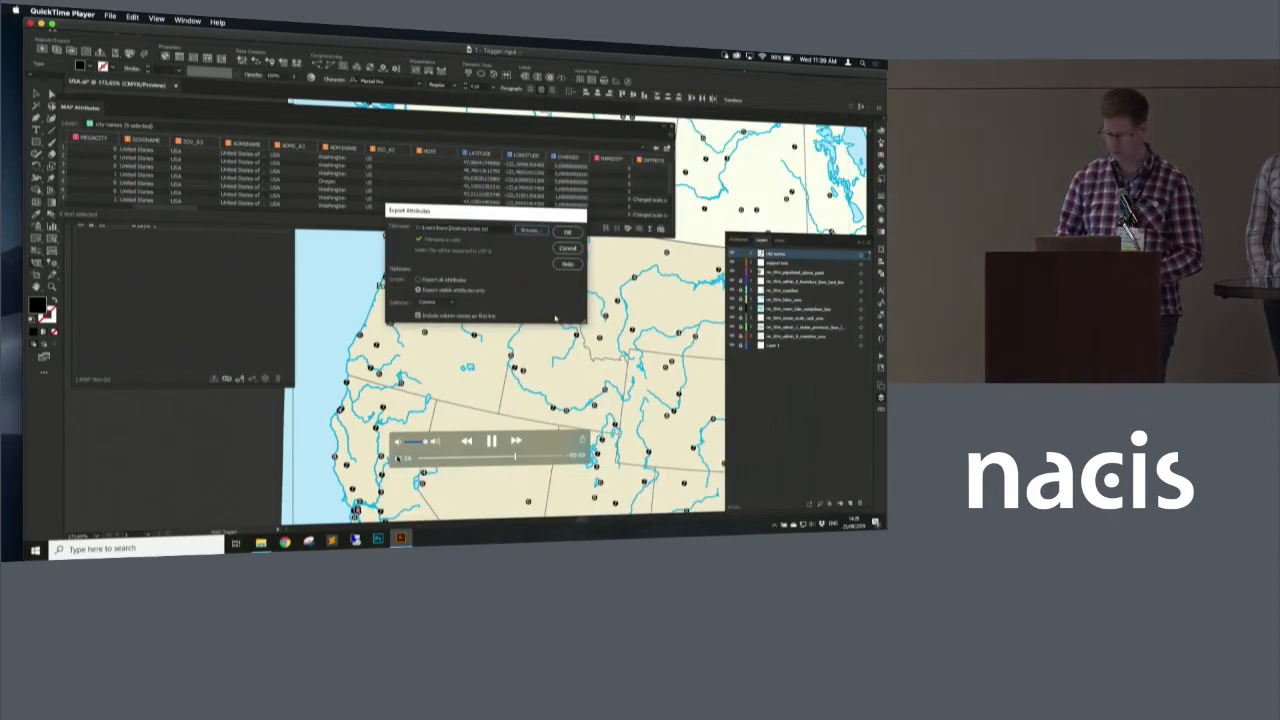
left_click(568, 232)
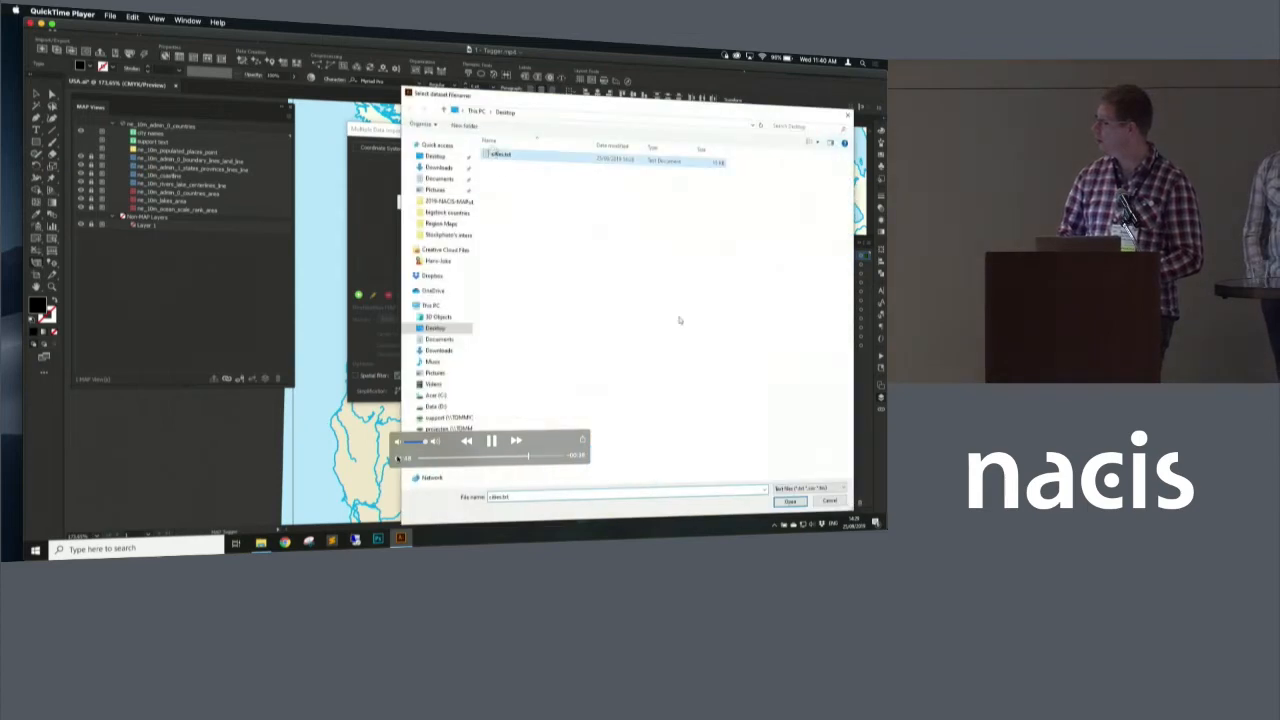
Import the places file with its source coordinate system so Seattle and Portland appear labelled.
left_click(788, 500)
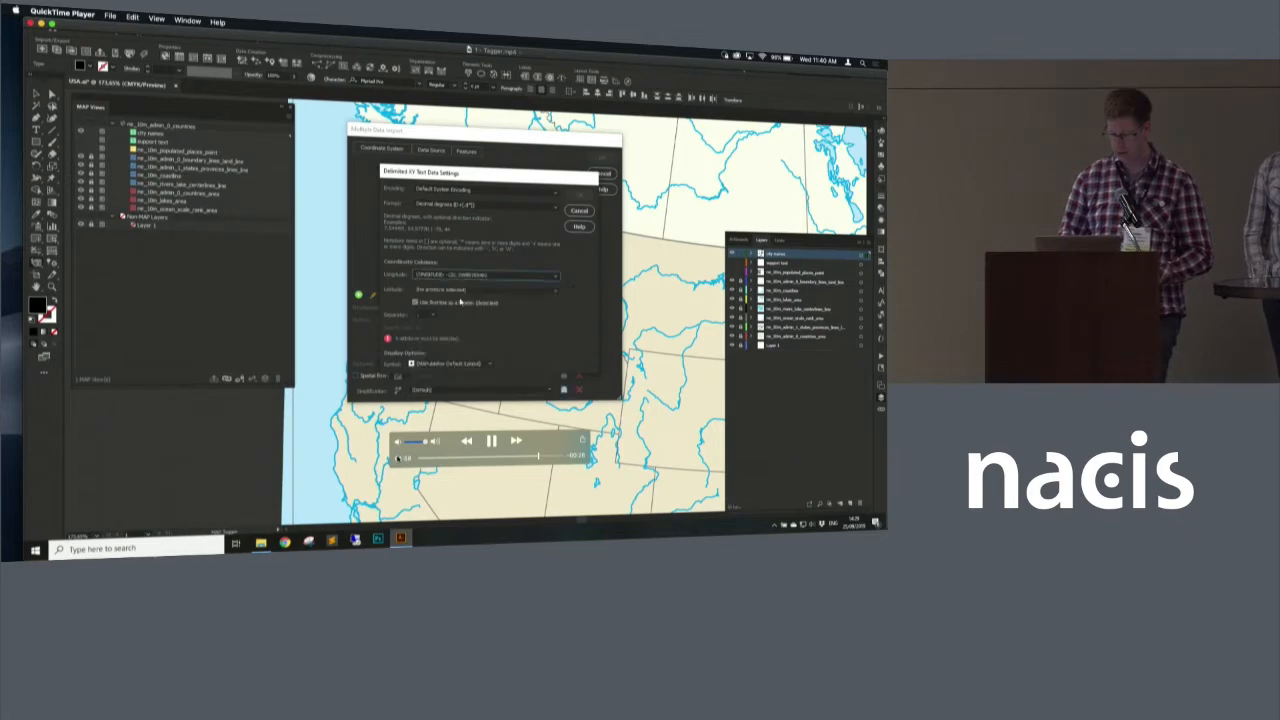
left_click(484, 290)
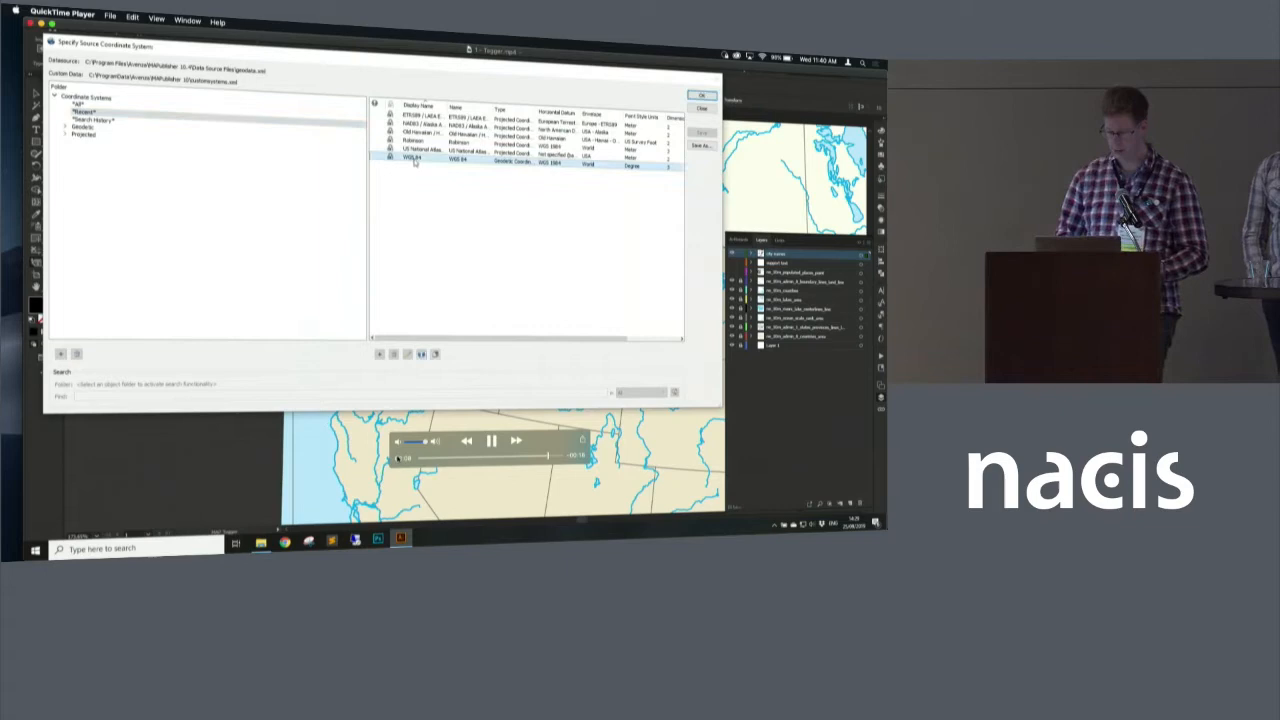
left_click(700, 96)
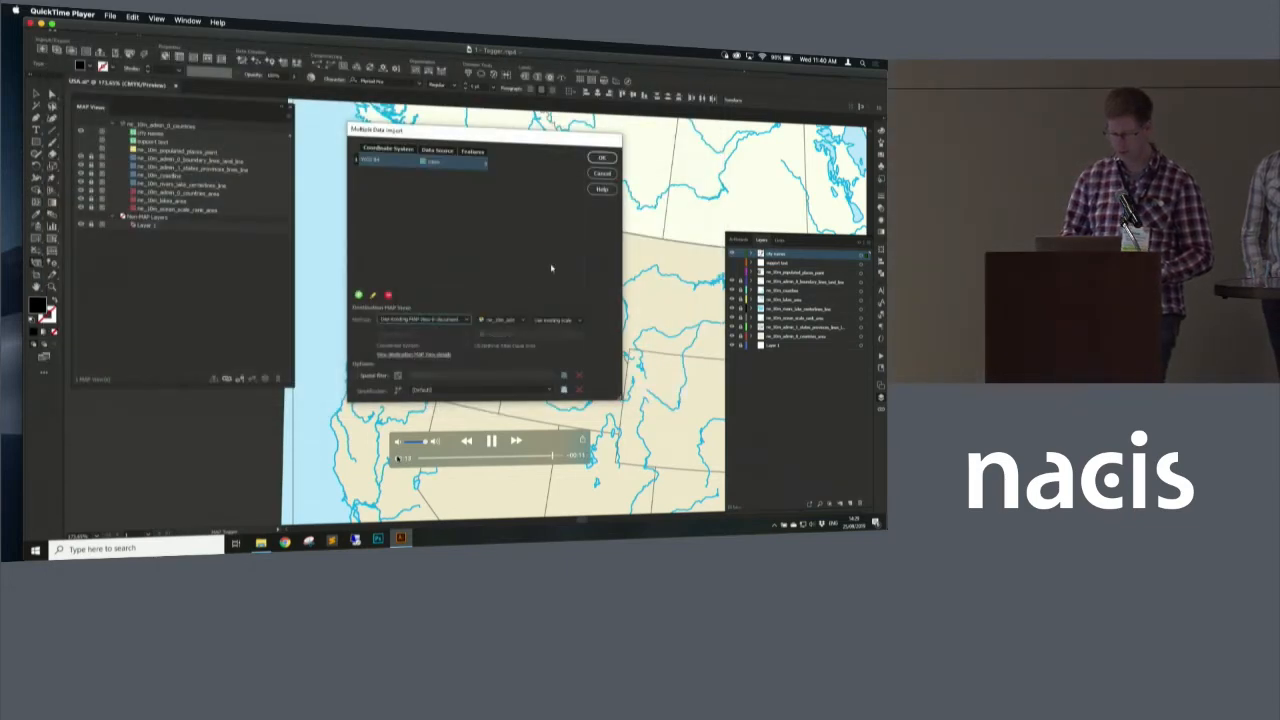
left_click(602, 158)
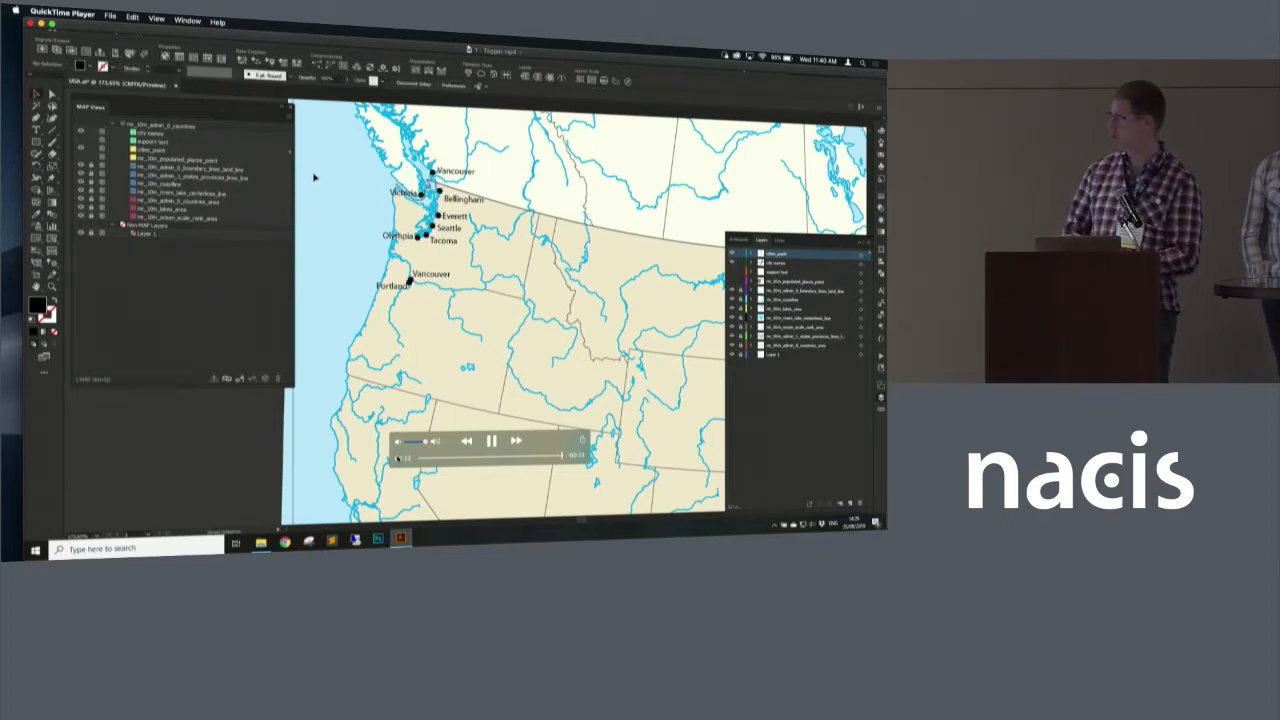
Switch to the Map Extents demo showing the green parkland map with an inset frame.
left_click(492, 440)
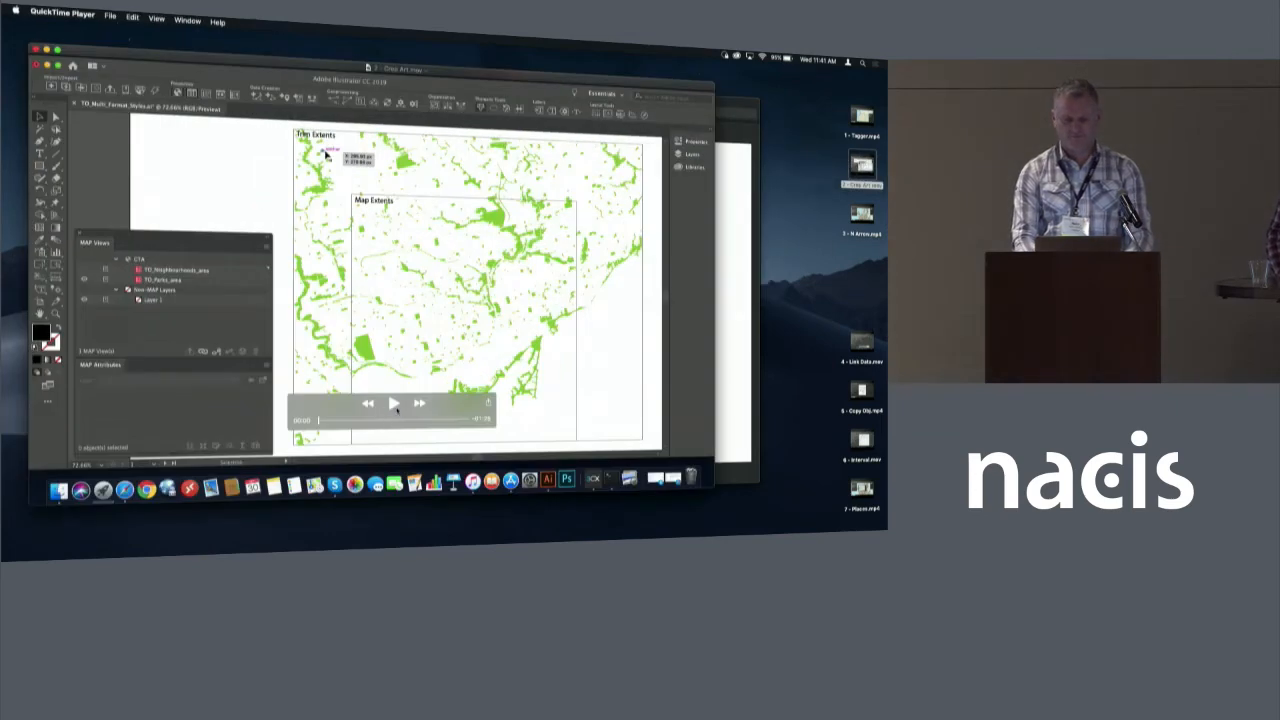
Choose to modify the MAP View extent from the preset dialog.
left_click(392, 404)
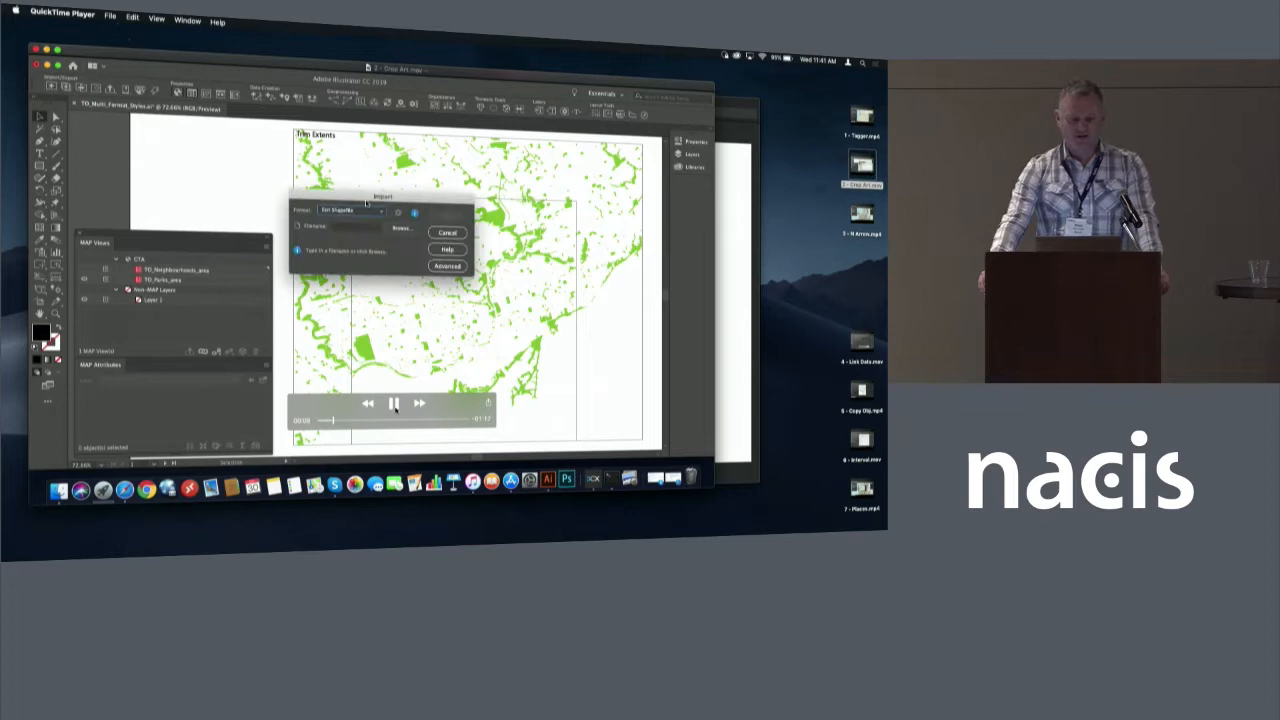
left_click(400, 228)
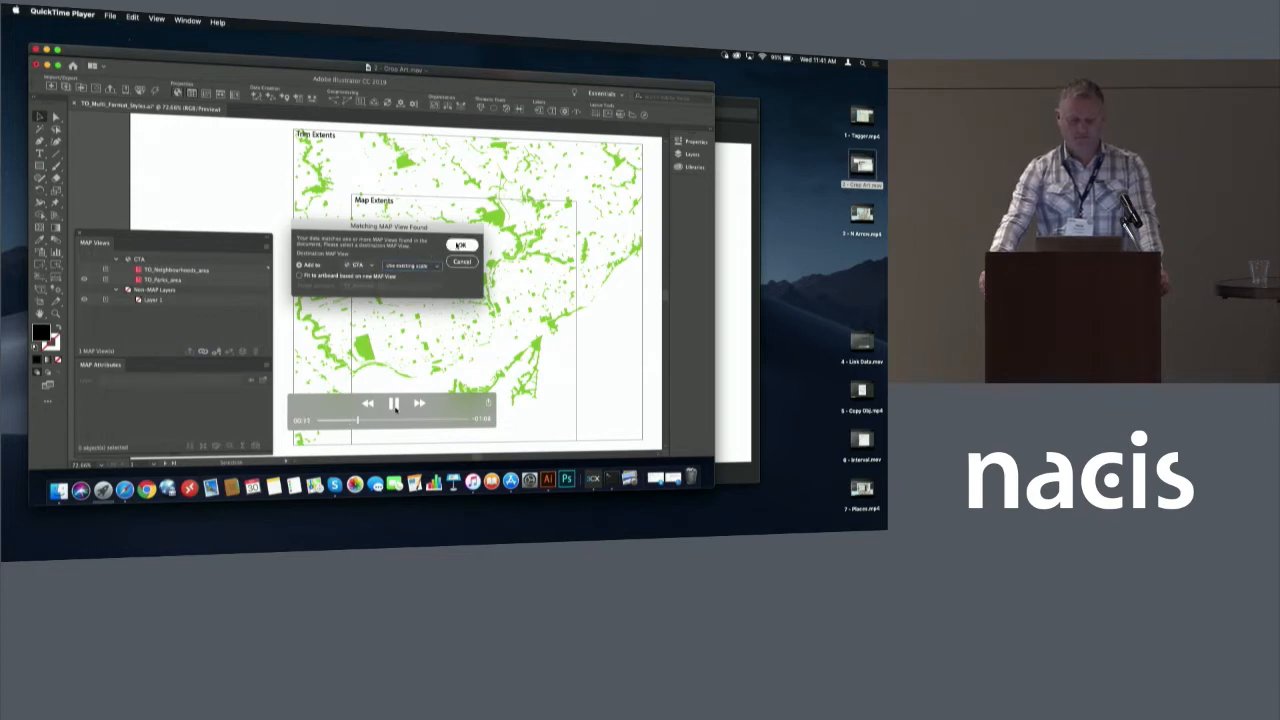
Fit the map view extent to the Map Extents artboard chosen from the dropdown.
left_click(460, 244)
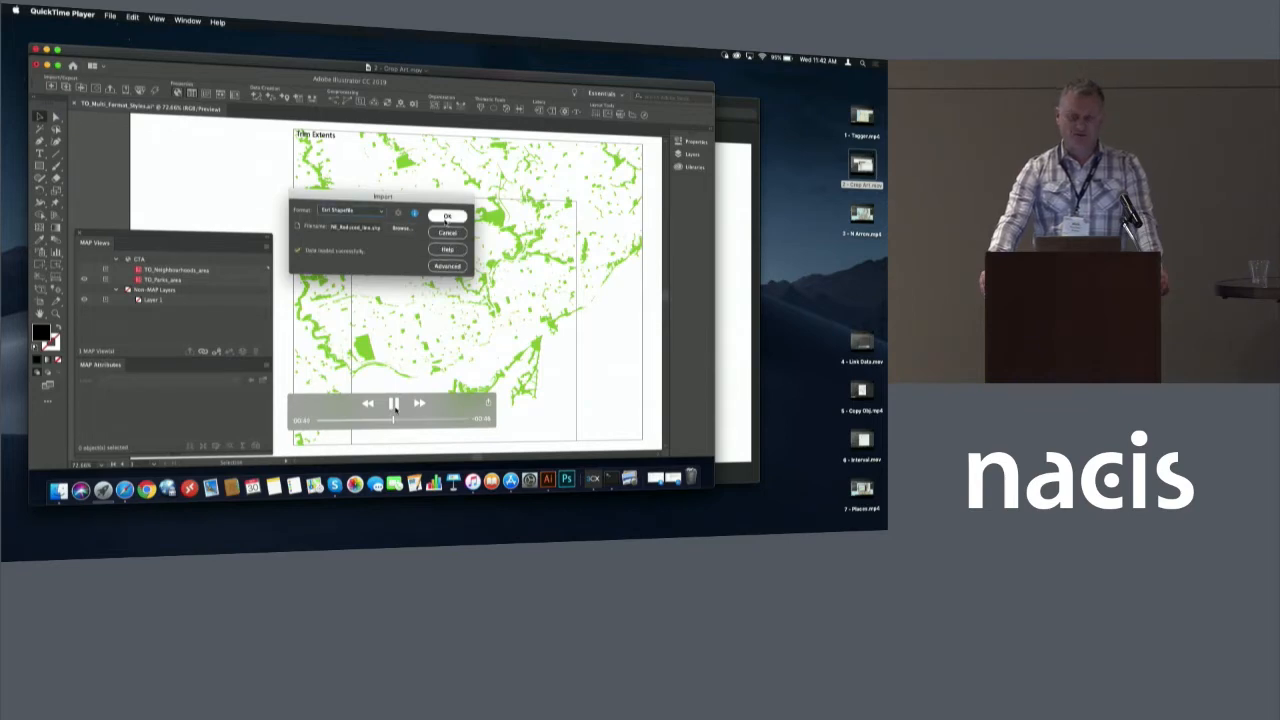
left_click(448, 216)
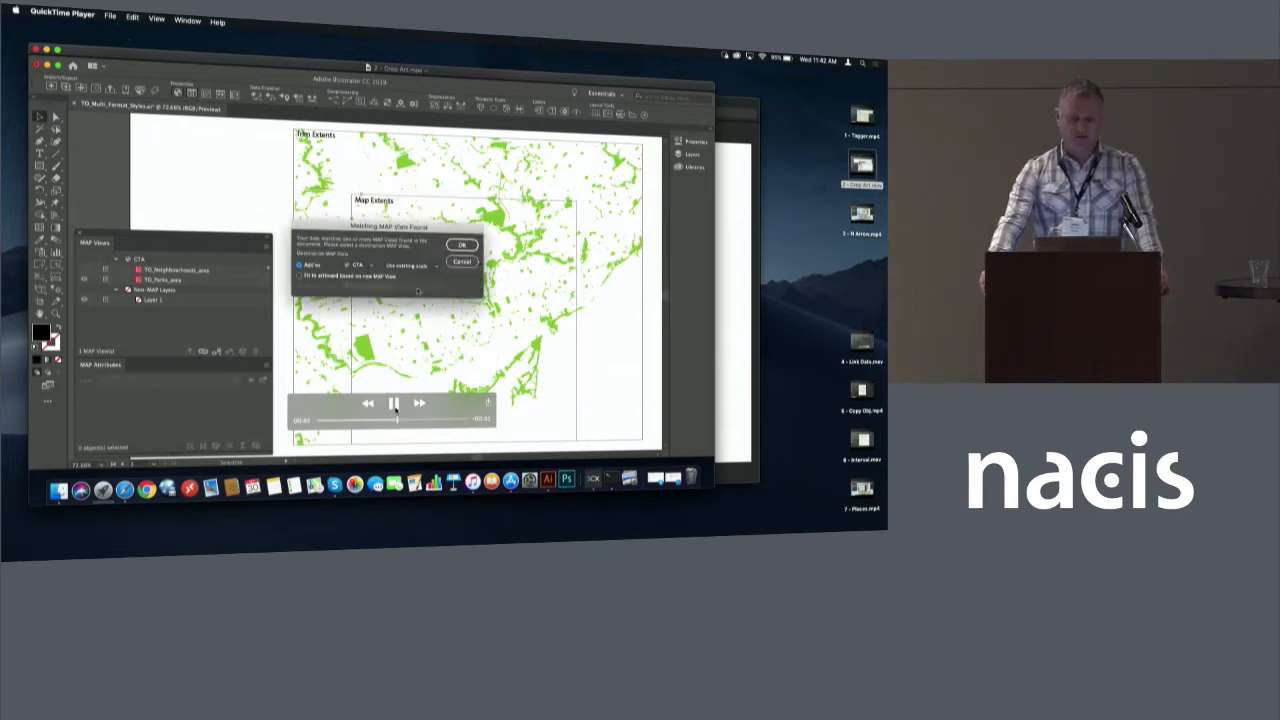
left_click(408, 264)
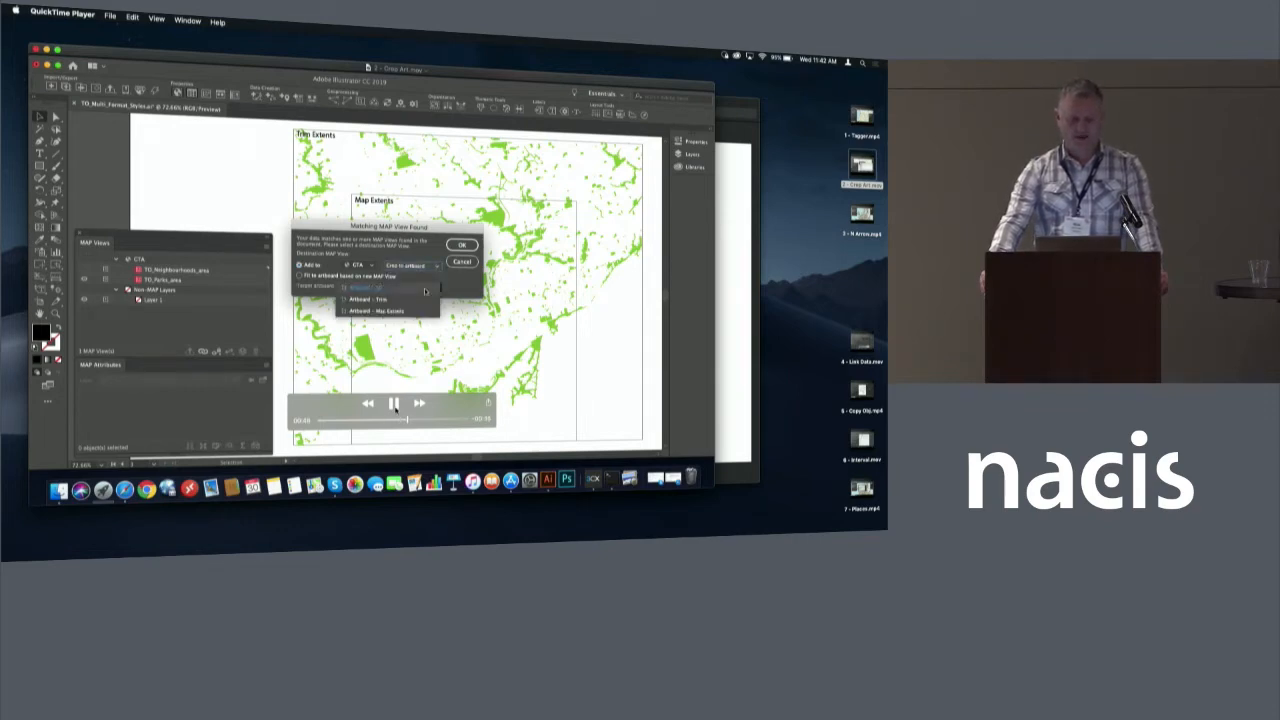
left_click(384, 310)
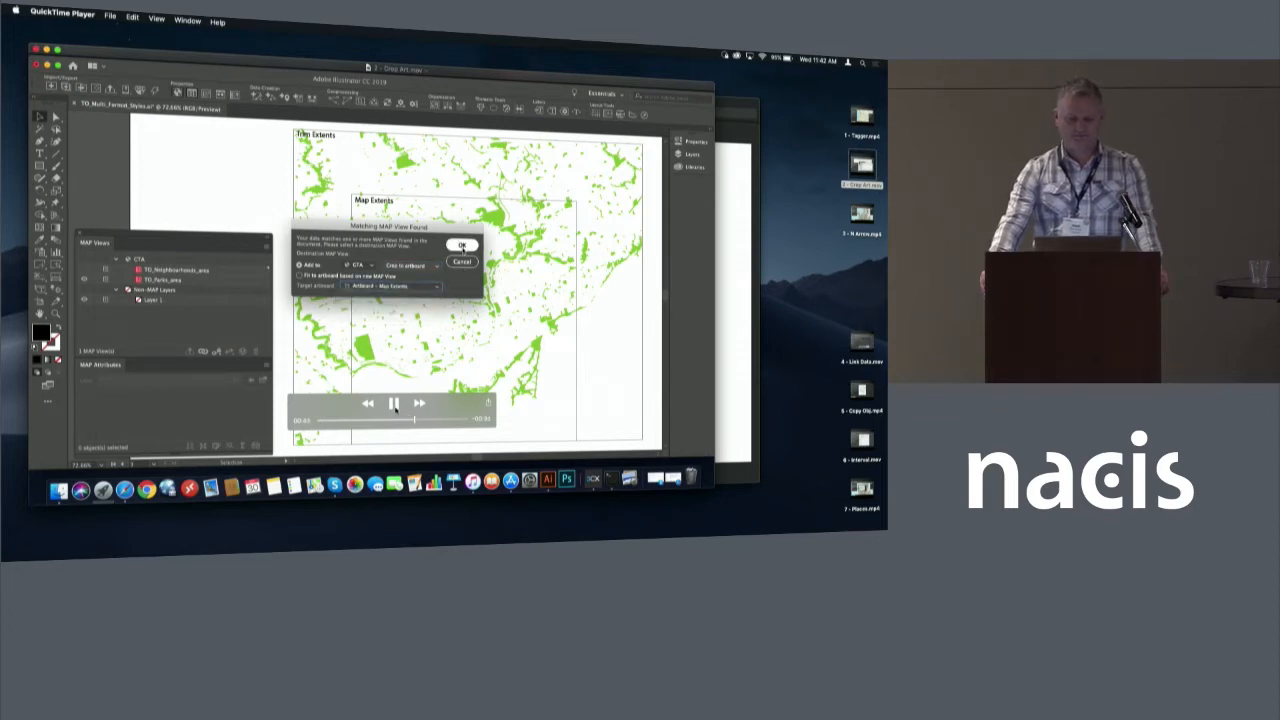
Import the street centreline data over the green park areas and close the dialog.
left_click(462, 244)
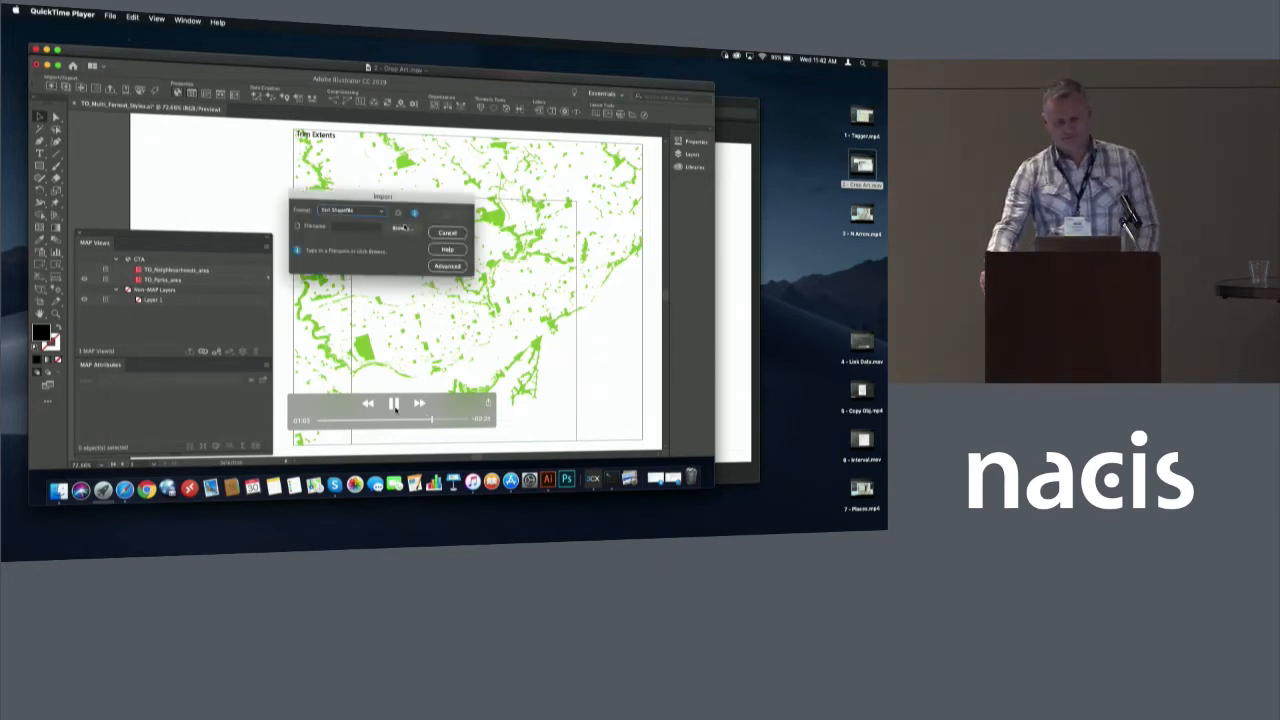
left_click(400, 228)
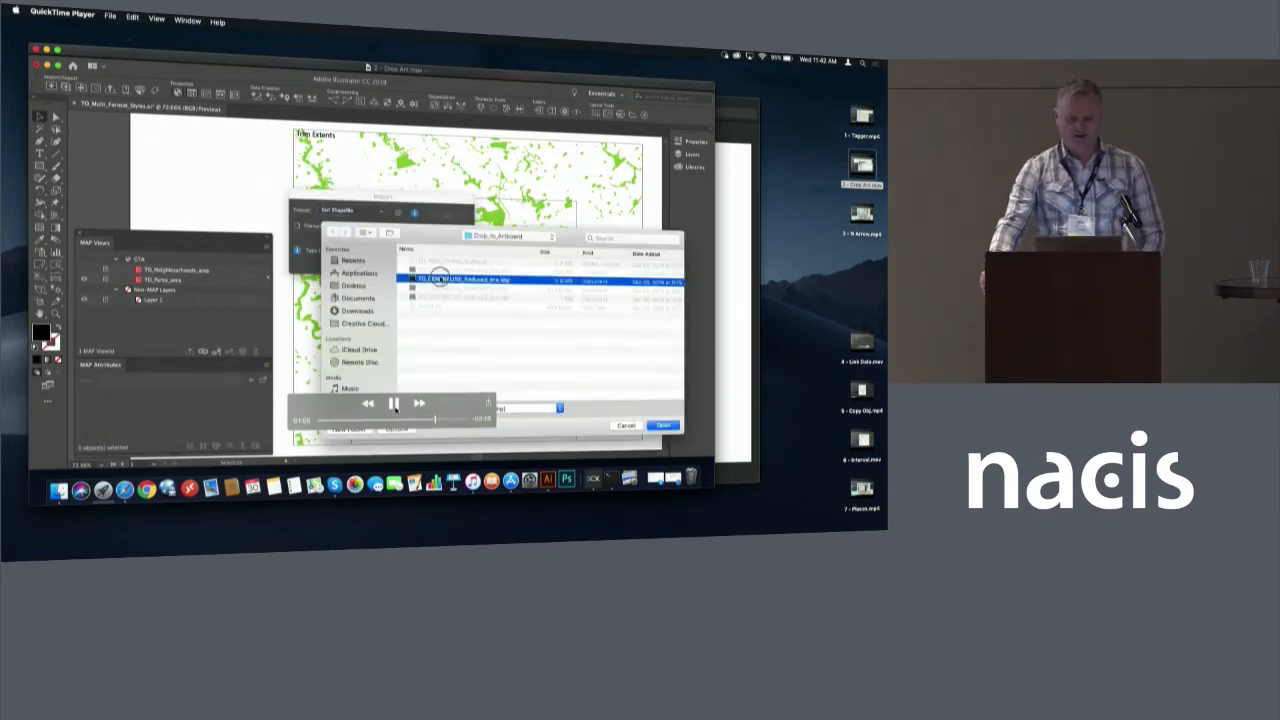
left_click(664, 424)
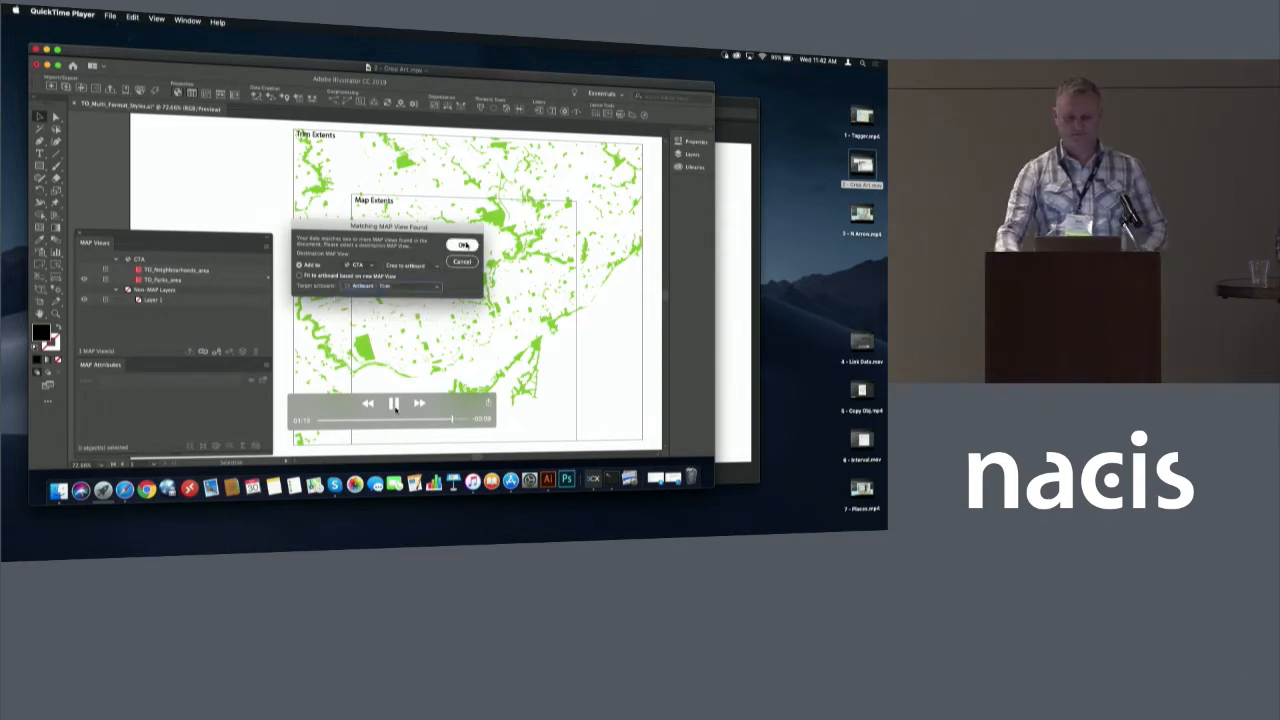
left_click(462, 244)
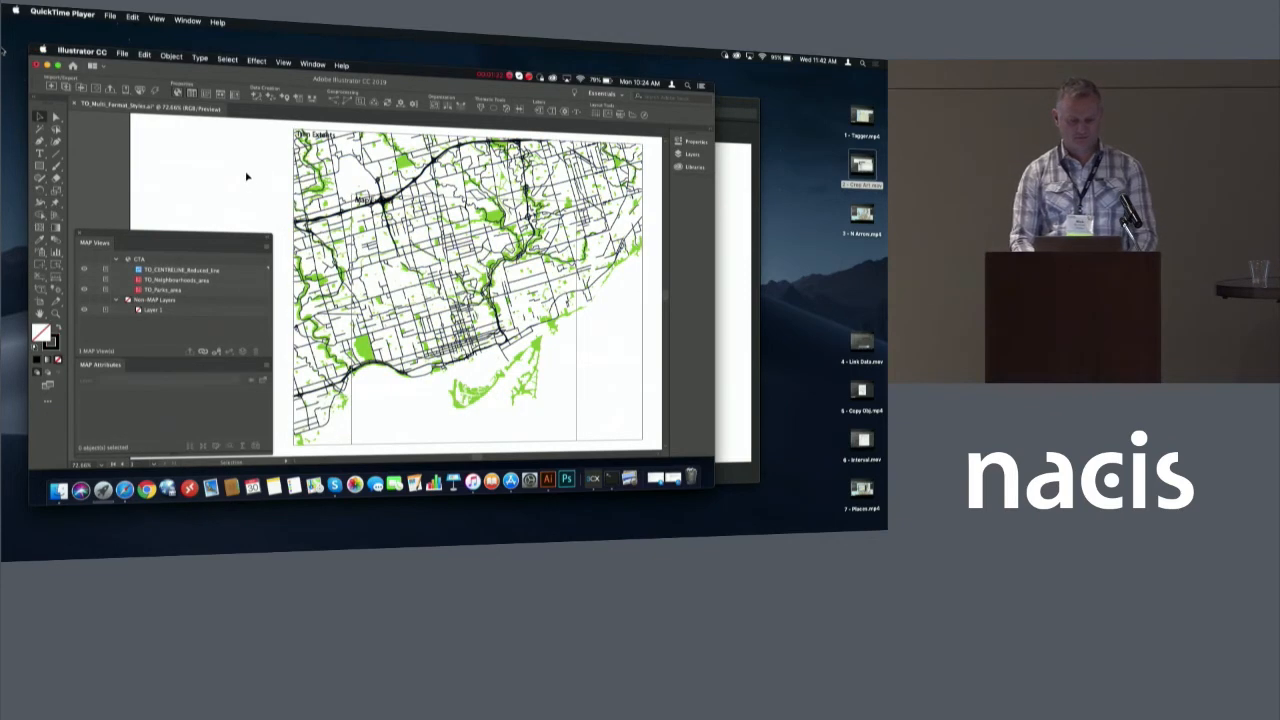
left_click(392, 404)
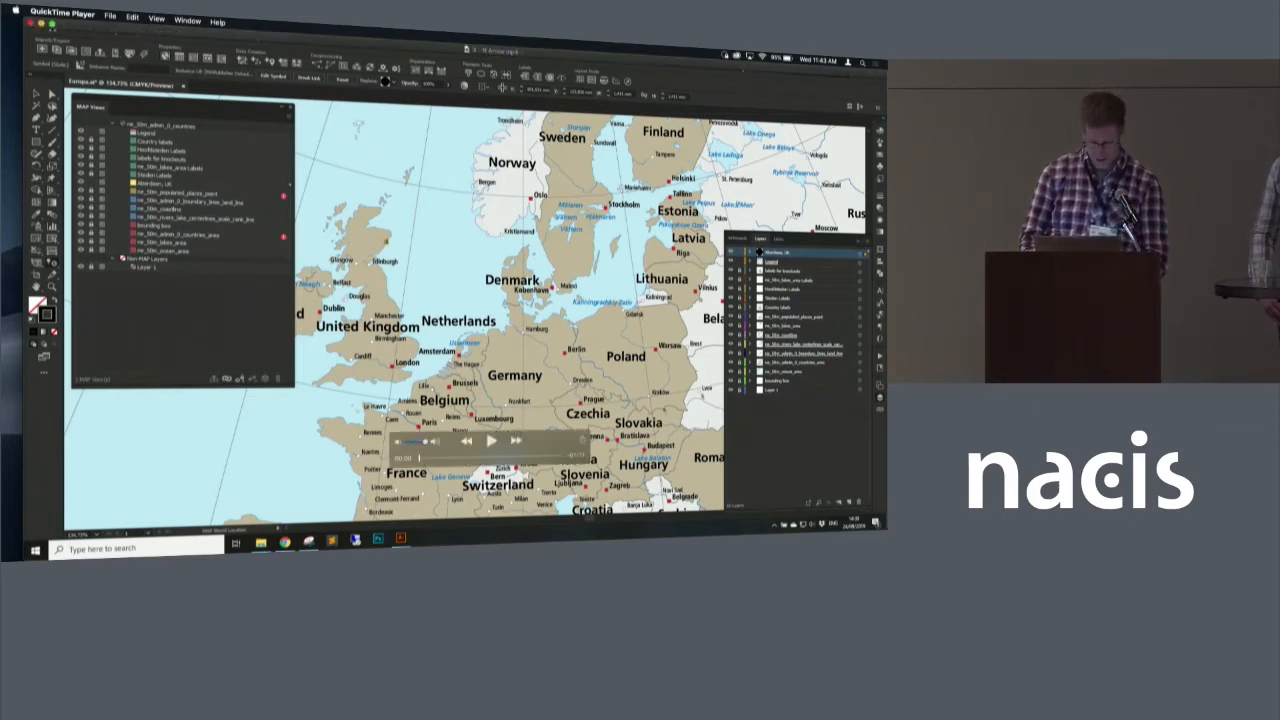
Start the Find Places tool with its web map centred on the Netherlands.
left_click(488, 440)
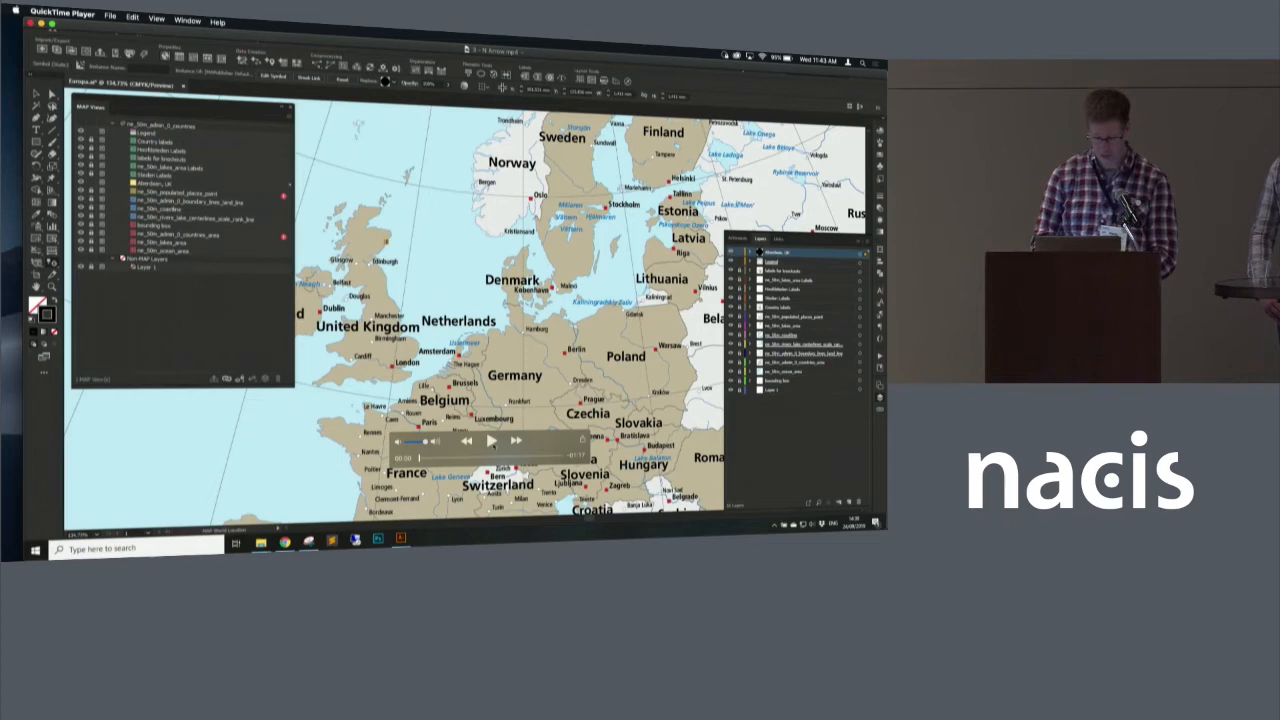
left_click(490, 442)
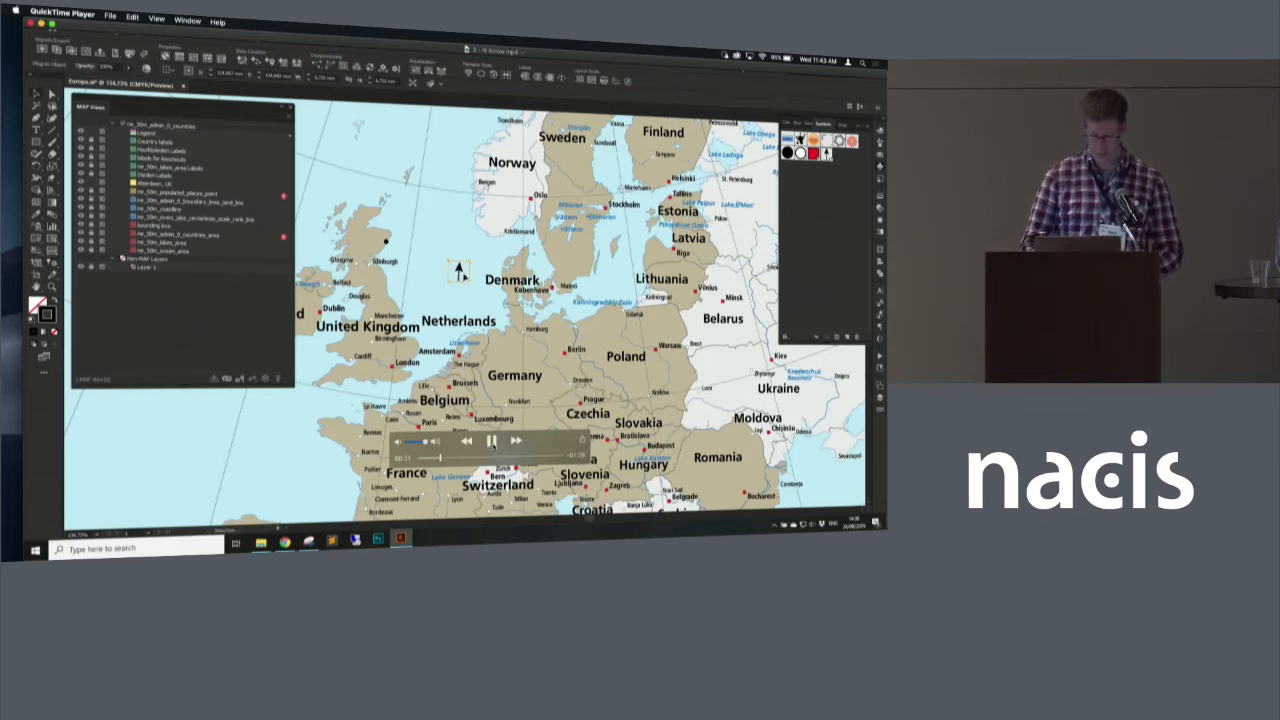
mouse_move(532, 258)
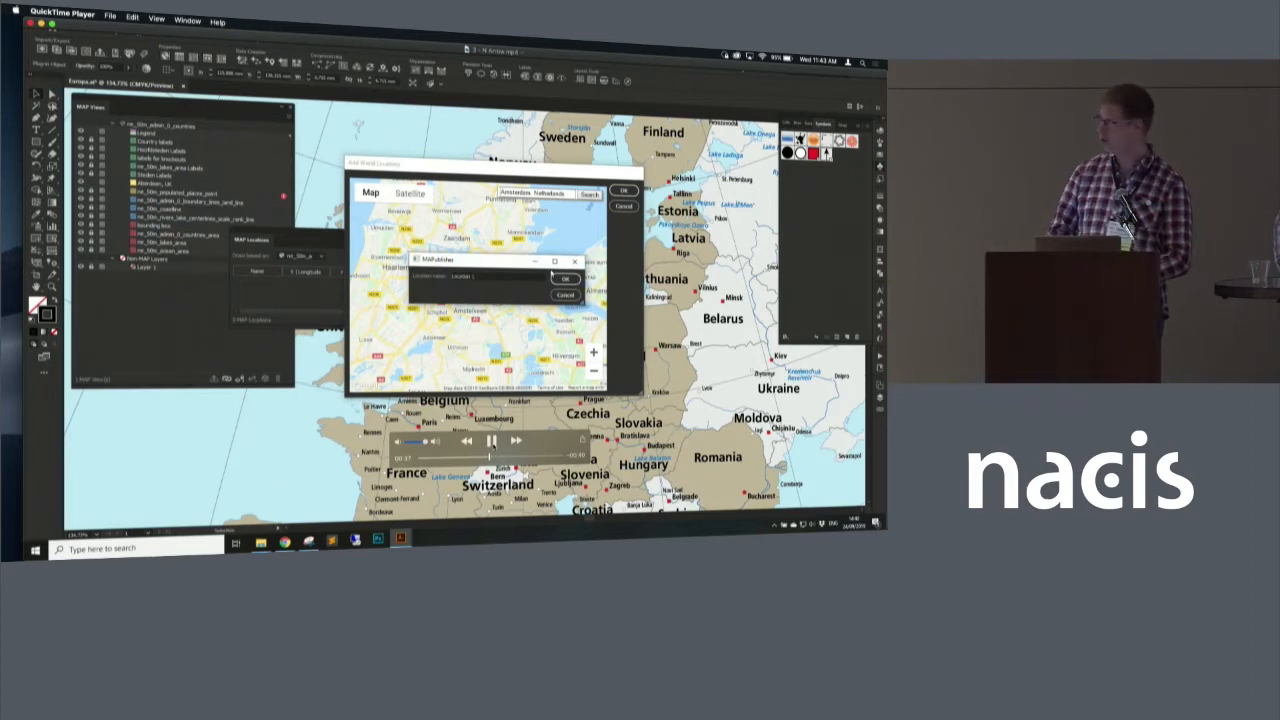
Search for Amsterdam, pick the result and add it to the Europe map as a layer.
left_click(498, 276)
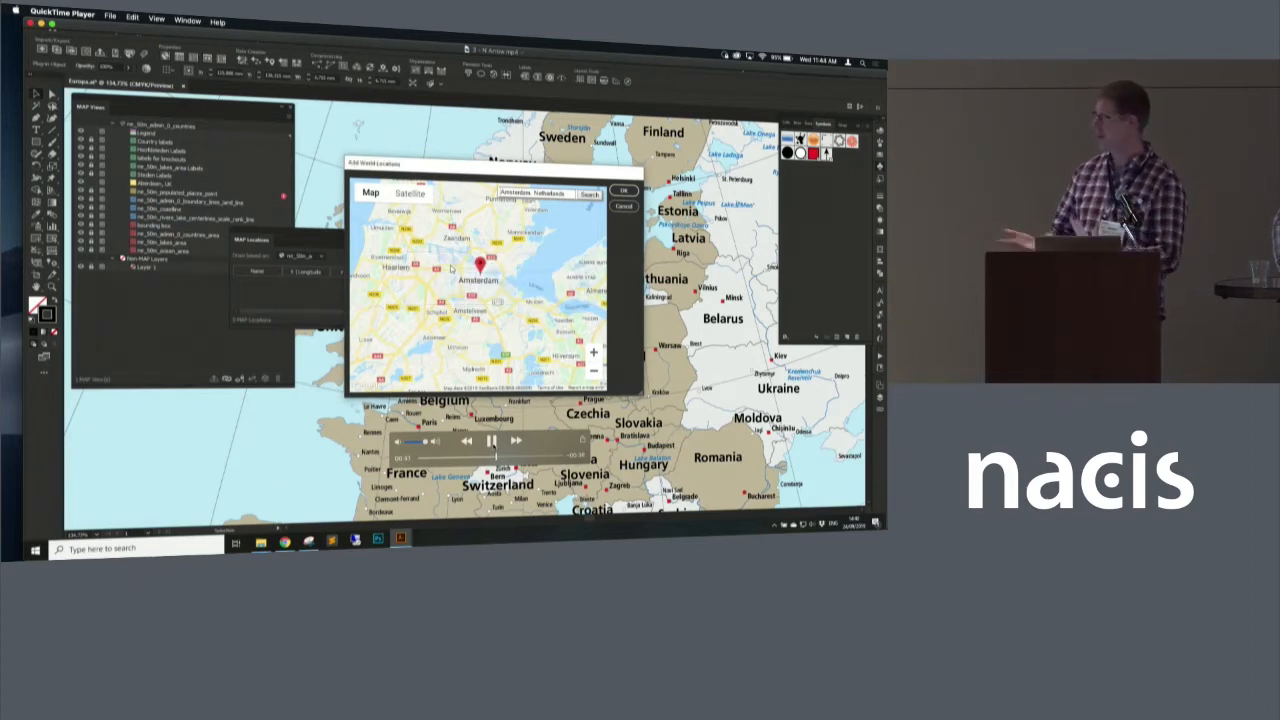
left_click(624, 192)
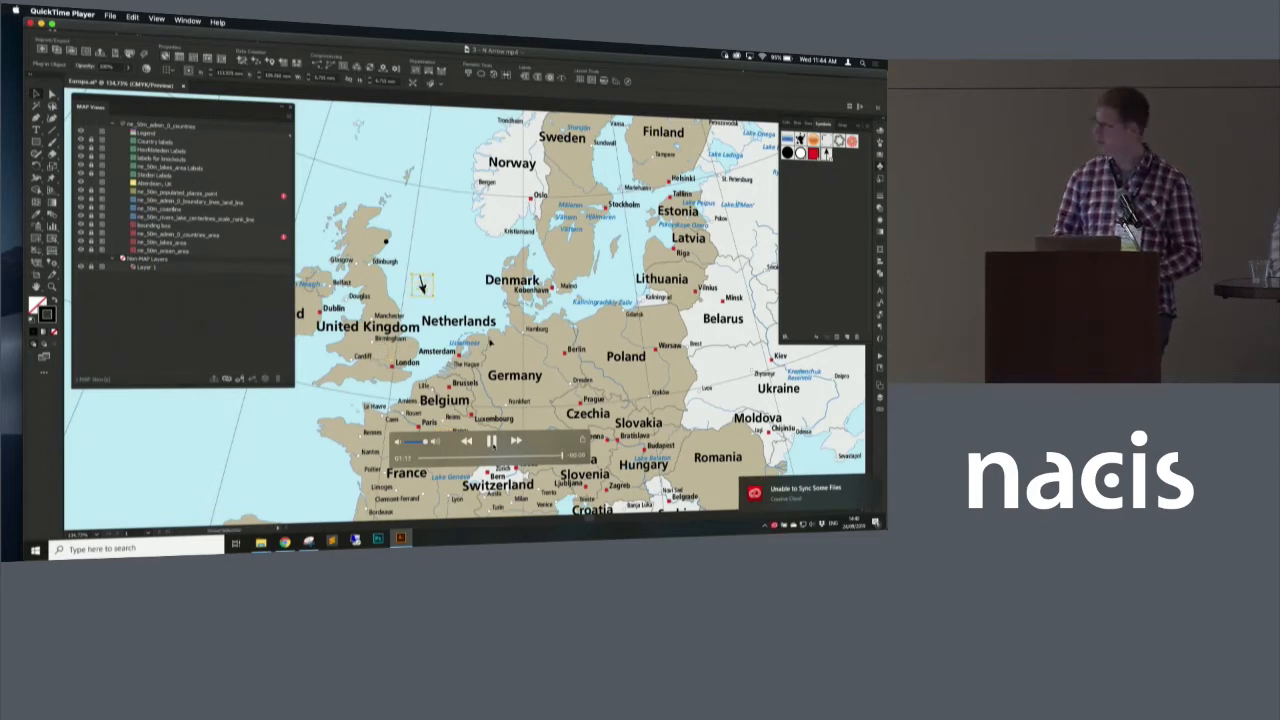
Move past the 'Linked data' slide to the Toronto transit subway map demo document.
left_click(490, 442)
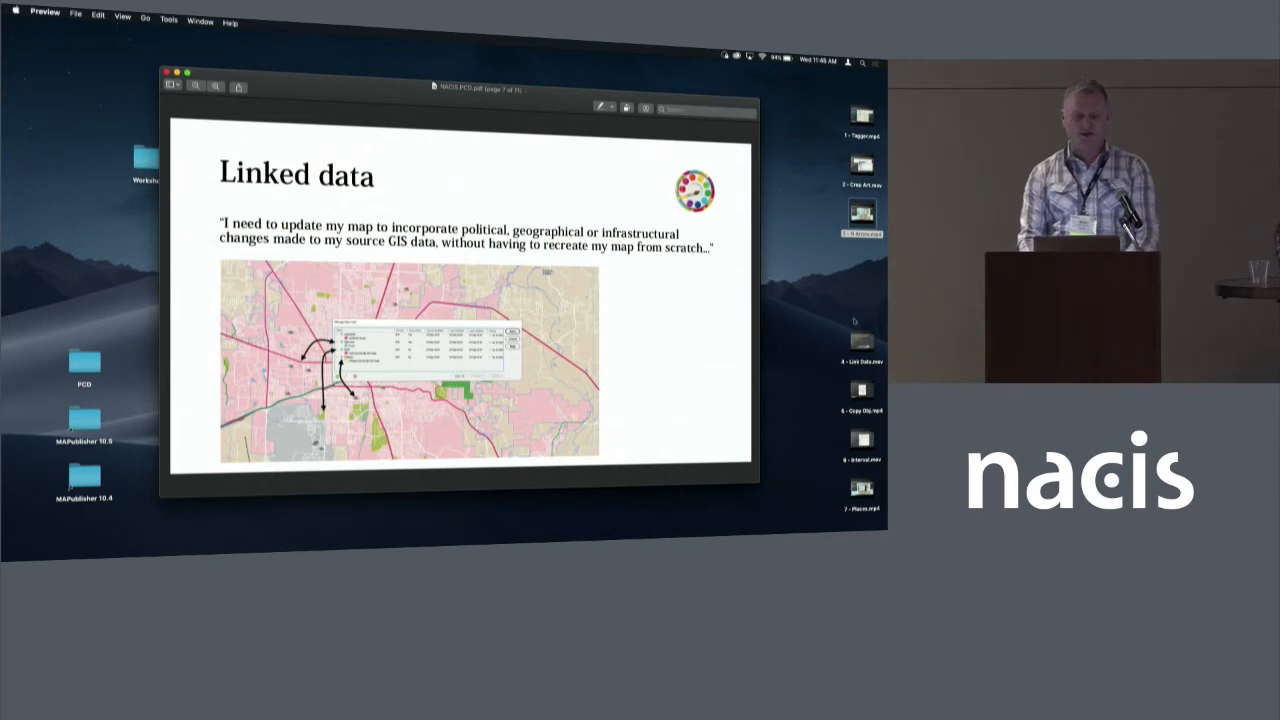
left_click(860, 344)
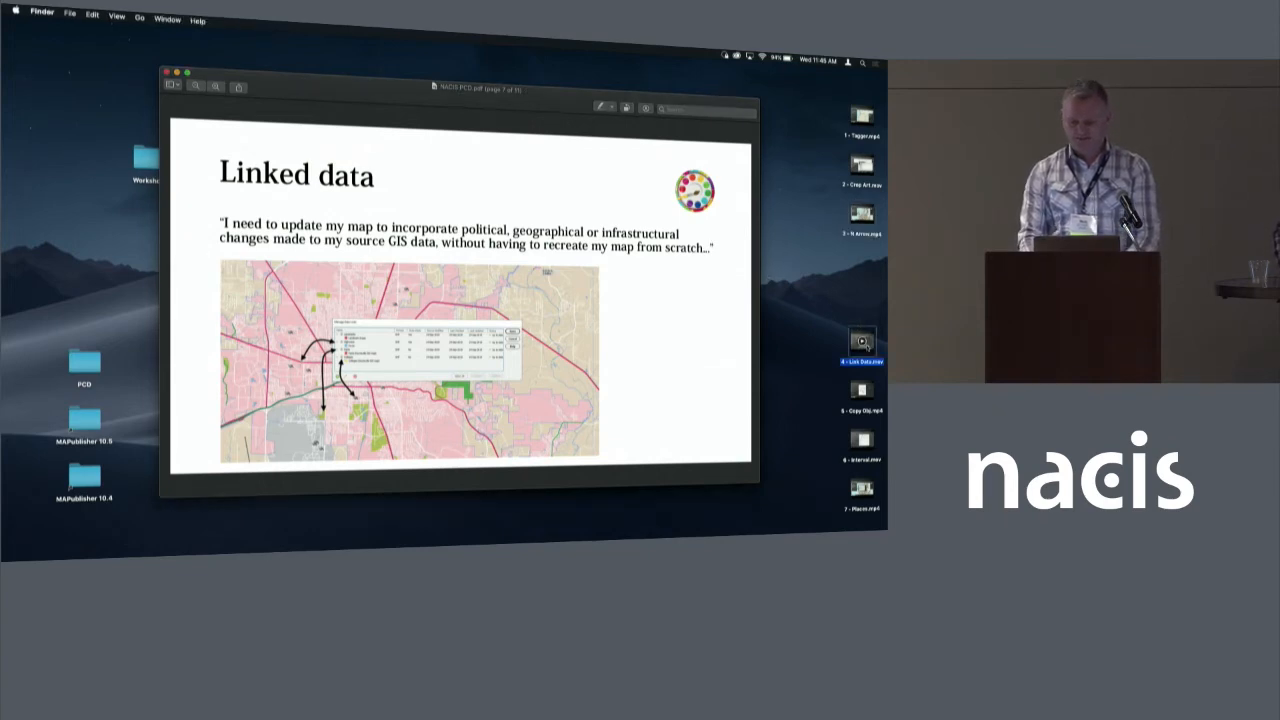
left_click(860, 344)
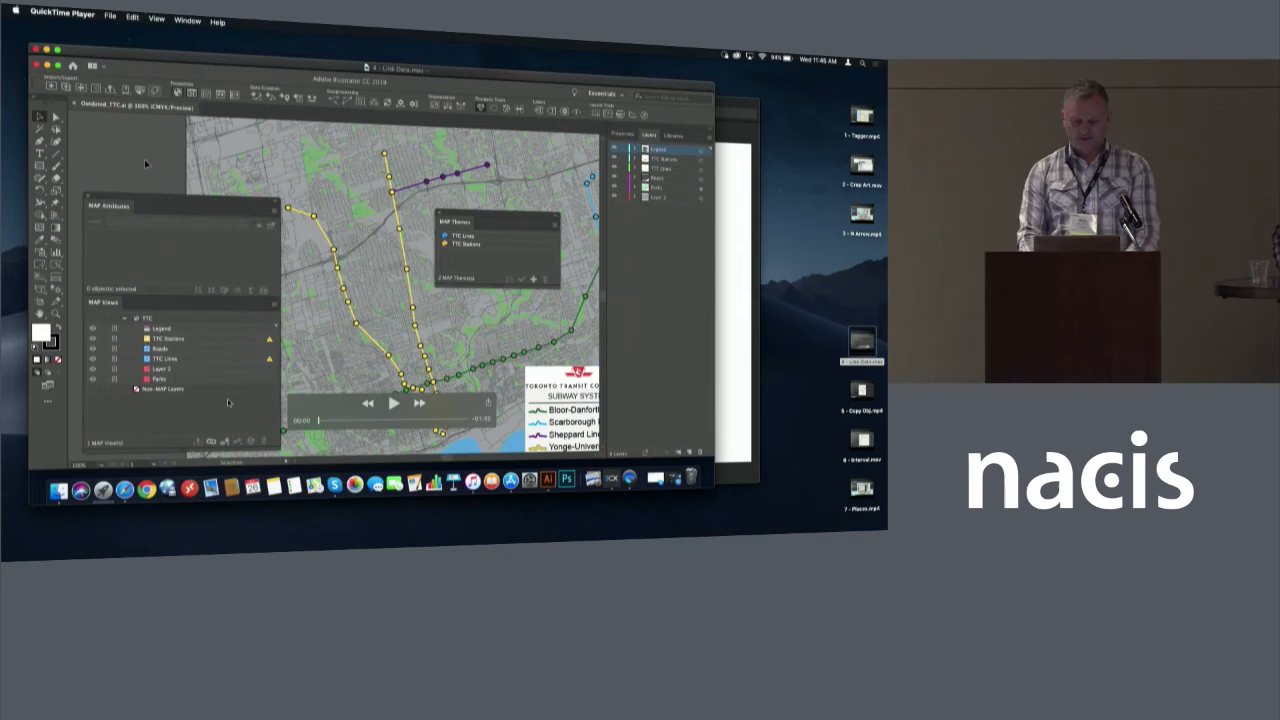
Review the TTC Lines stylesheet rules and stroke properties for each subway line and confirm.
left_click(392, 404)
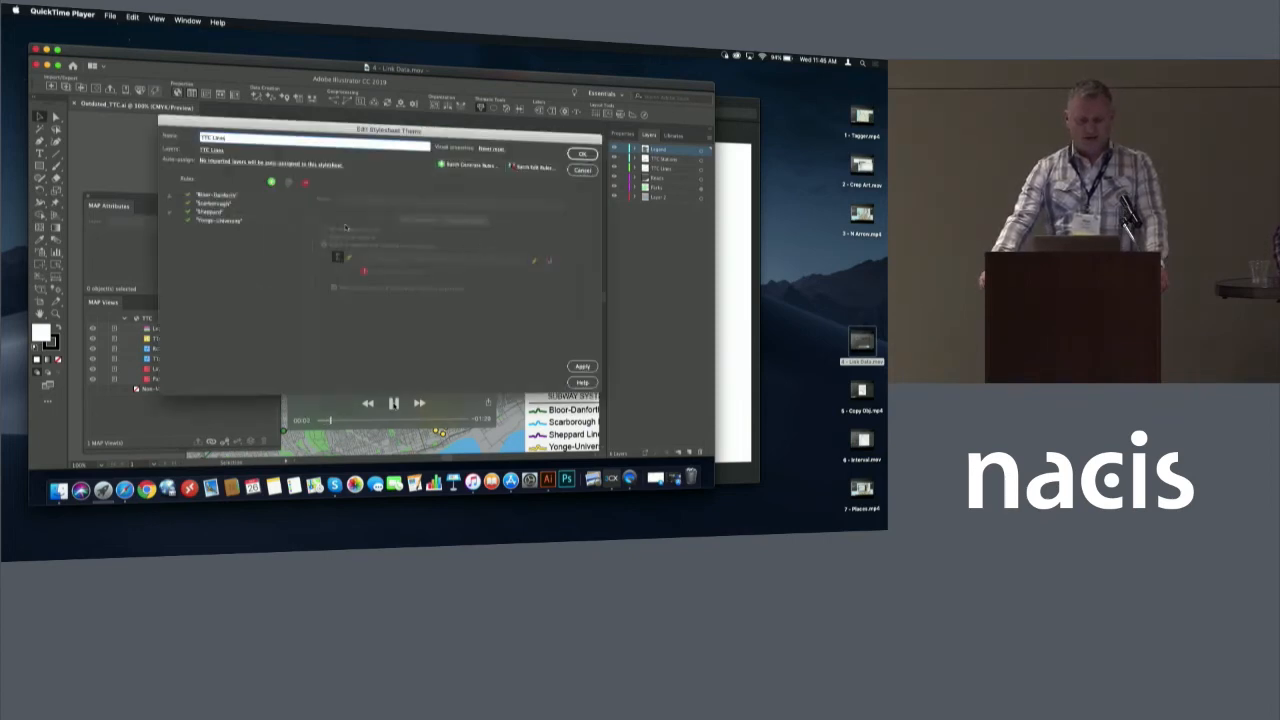
left_click(220, 220)
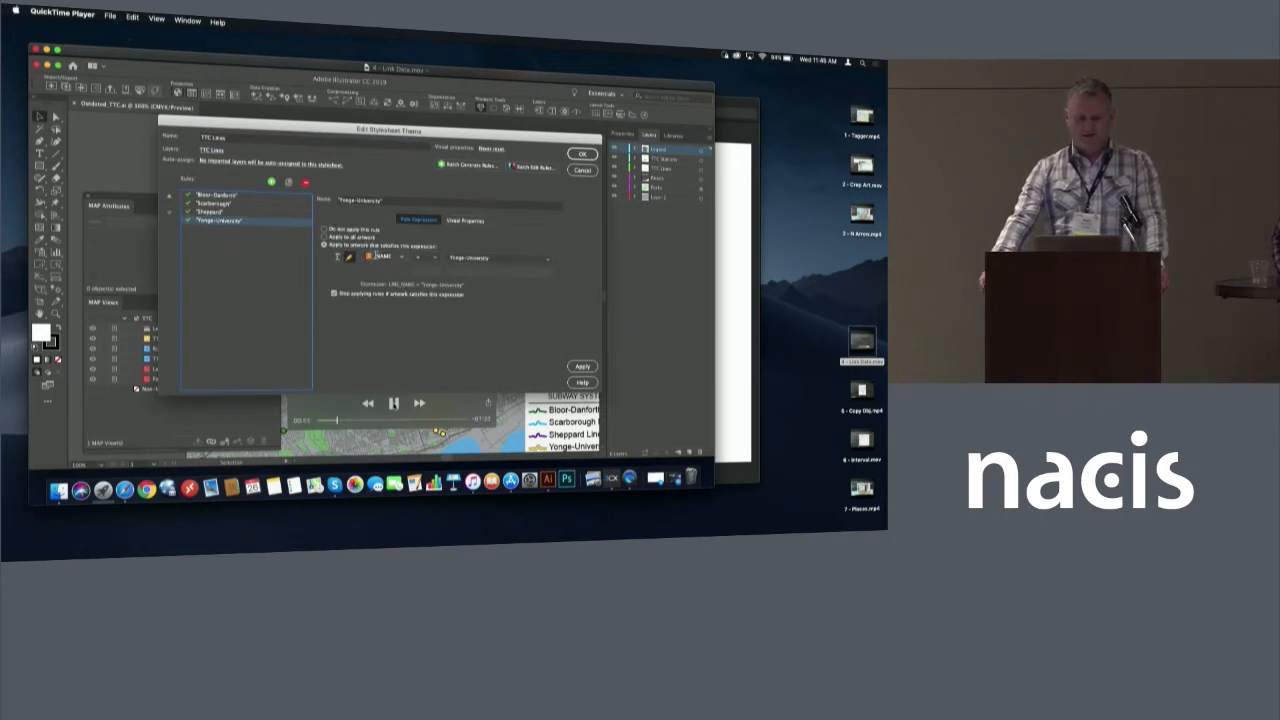
left_click(464, 220)
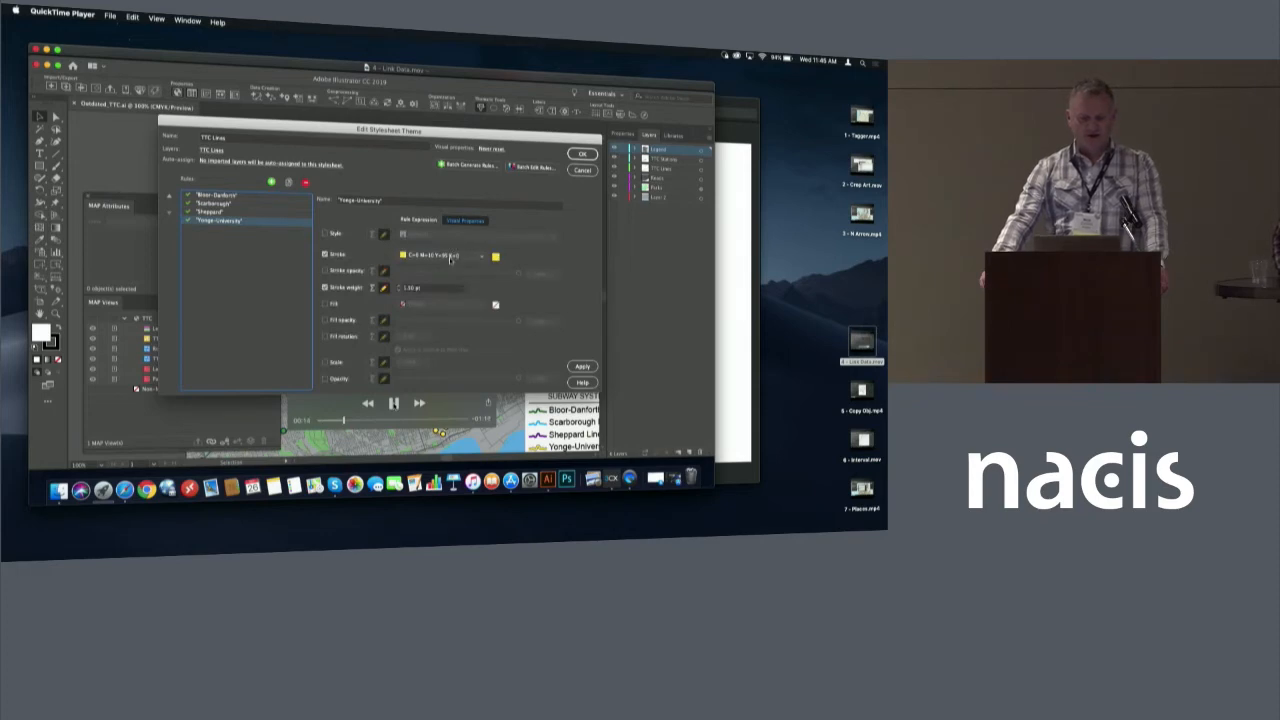
left_click(210, 196)
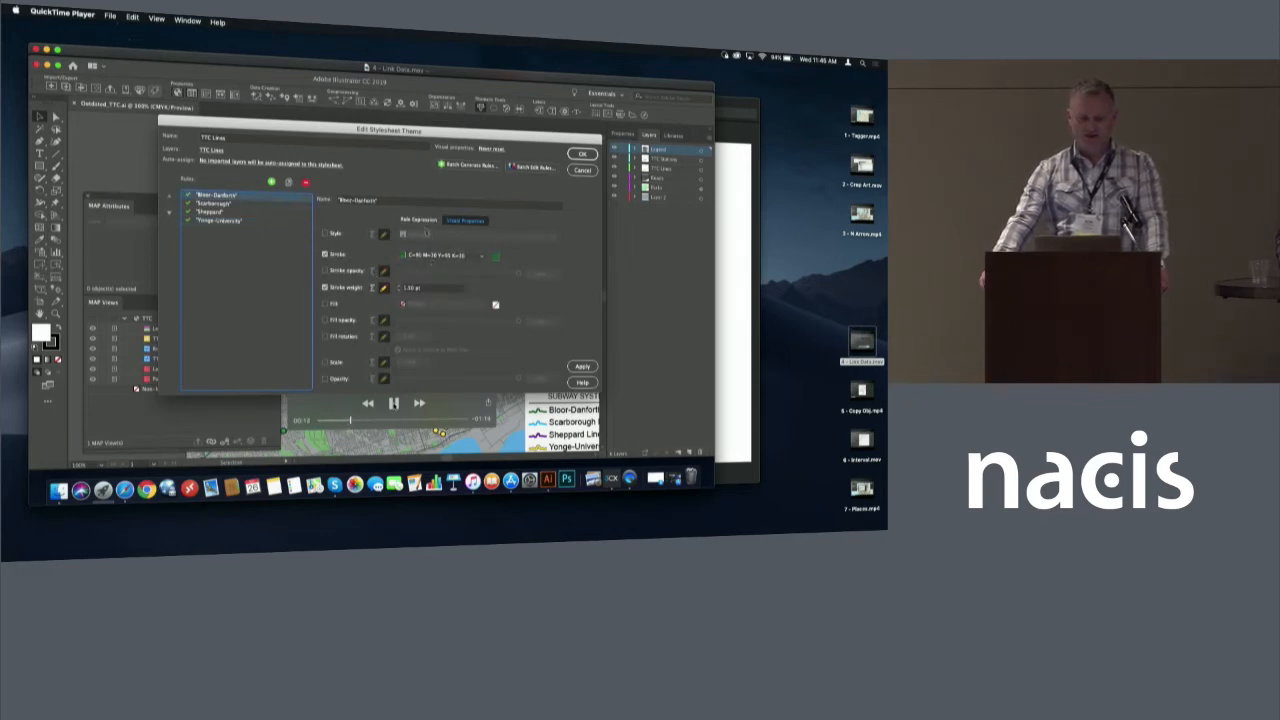
left_click(416, 220)
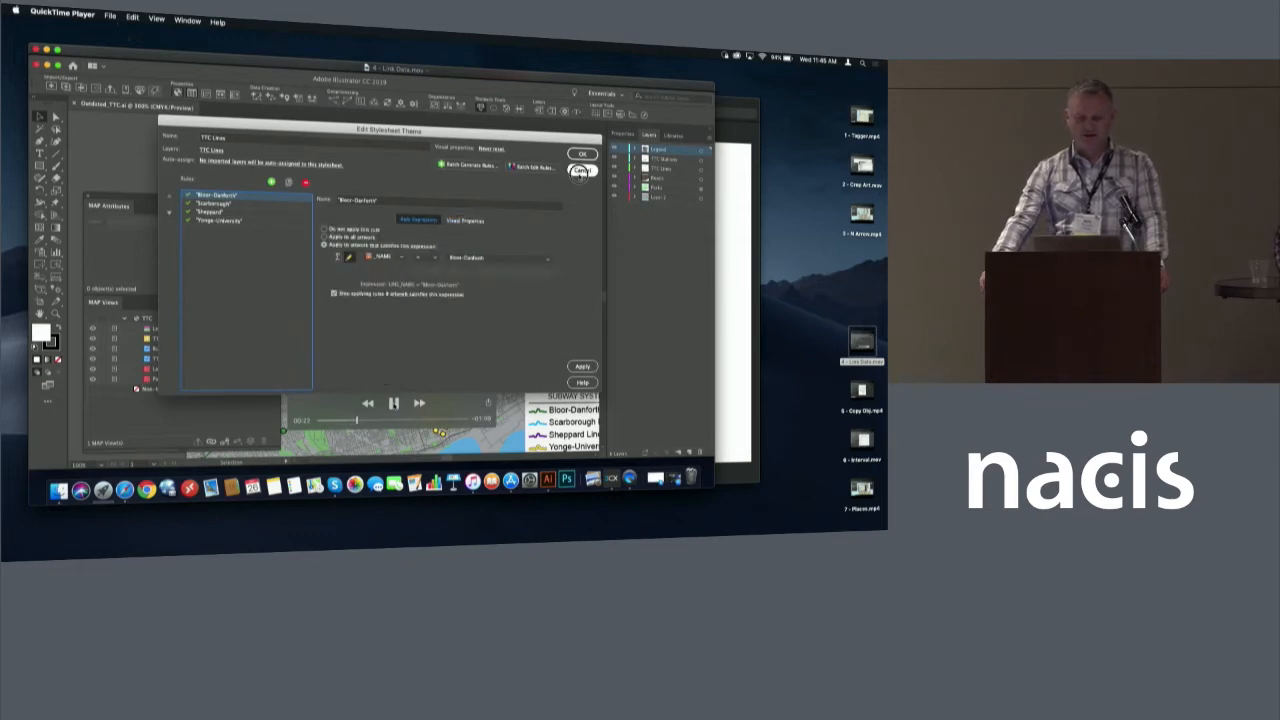
Bring up the Manage Data Links list showing both TTC layers.
left_click(582, 170)
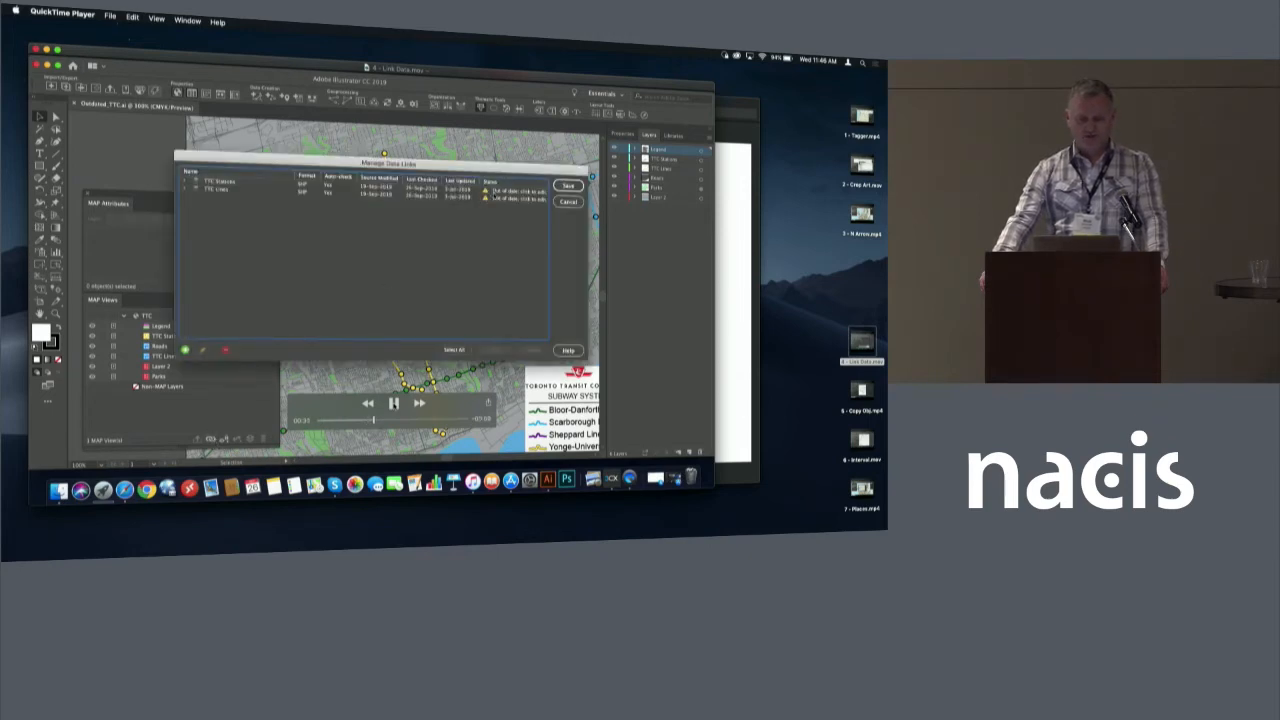
Review the TTC Stations and TTC Lines link settings and bring up the Update prompt.
left_click(220, 180)
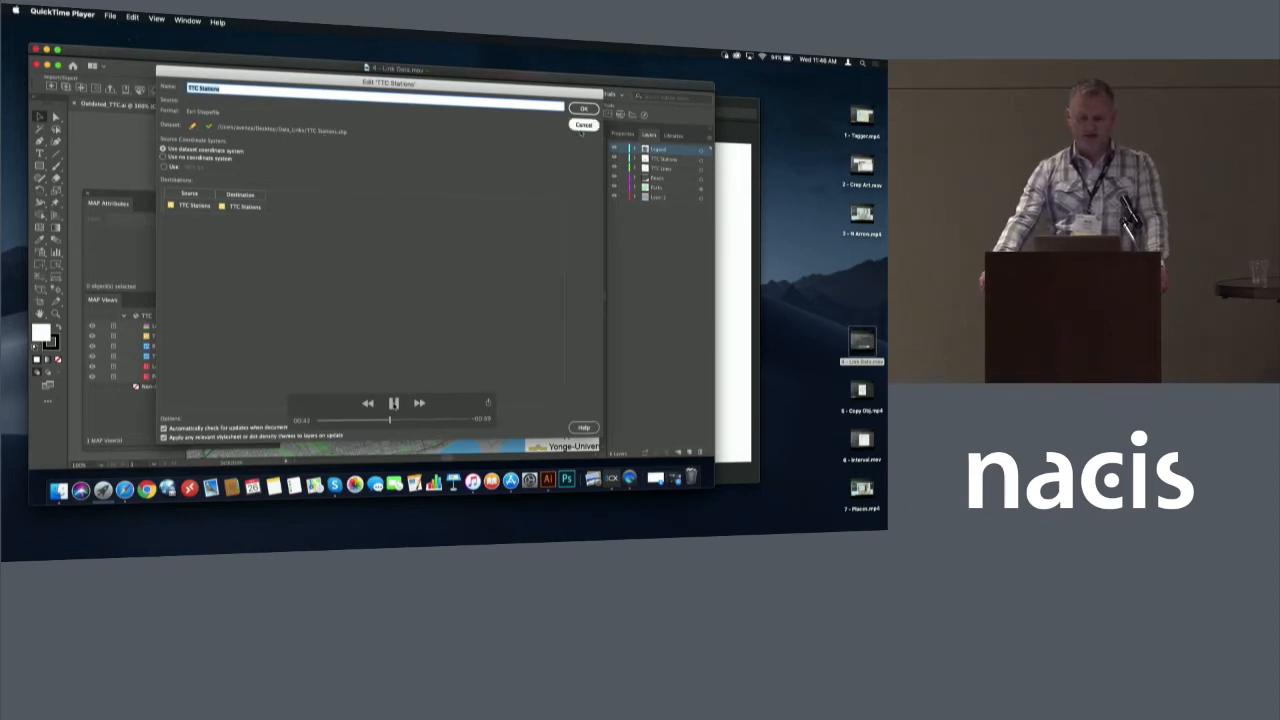
left_click(584, 108)
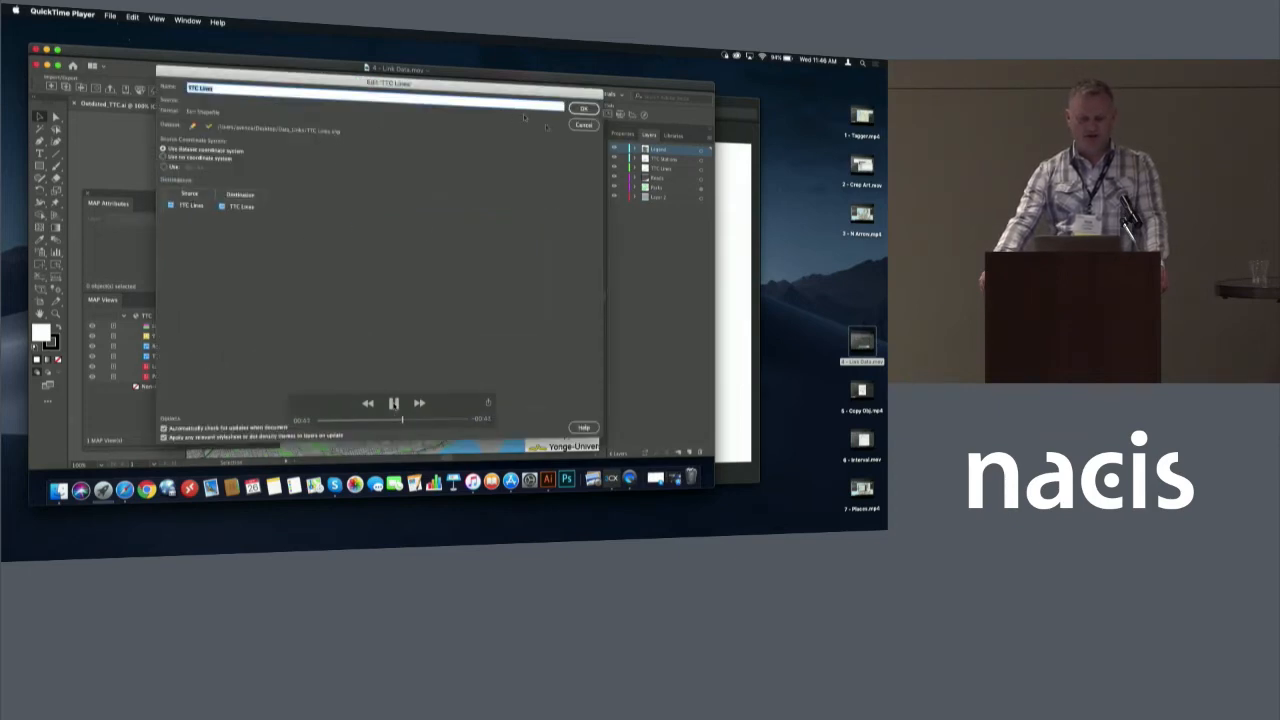
left_click(584, 108)
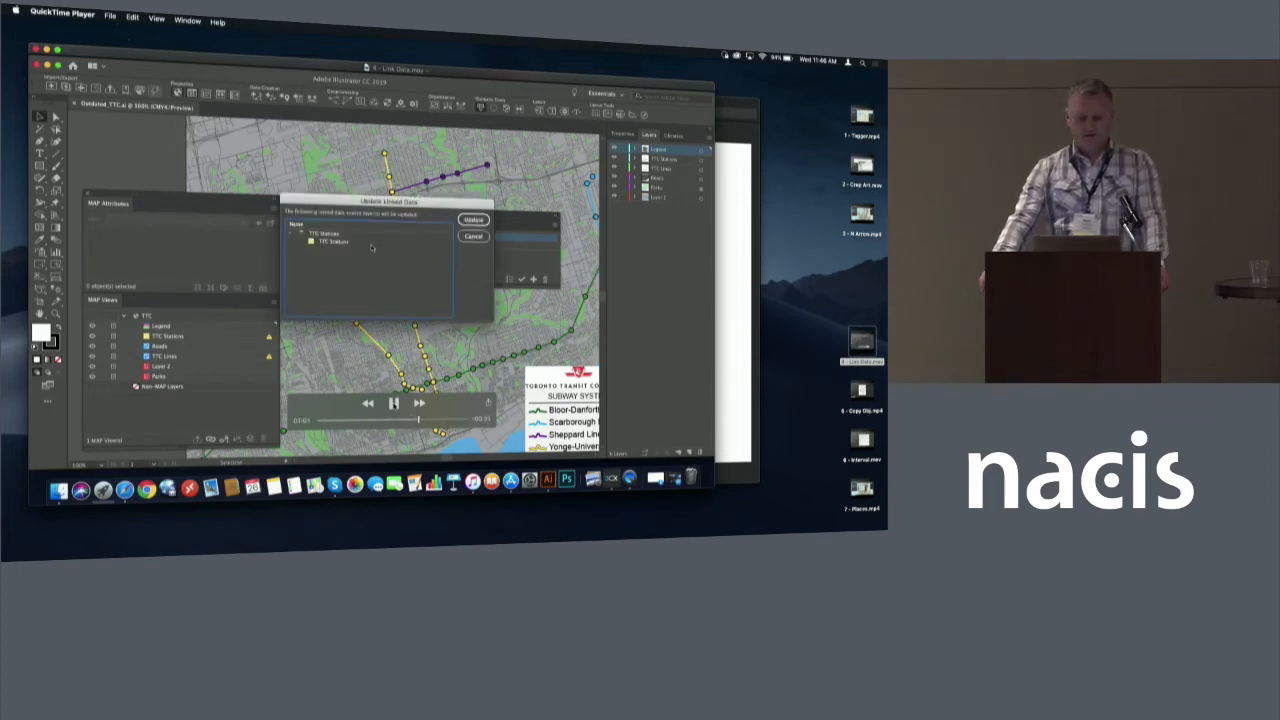
Confirm Update Linked Data so TTC Stations and TTC Lines reload from their source files.
left_click(472, 218)
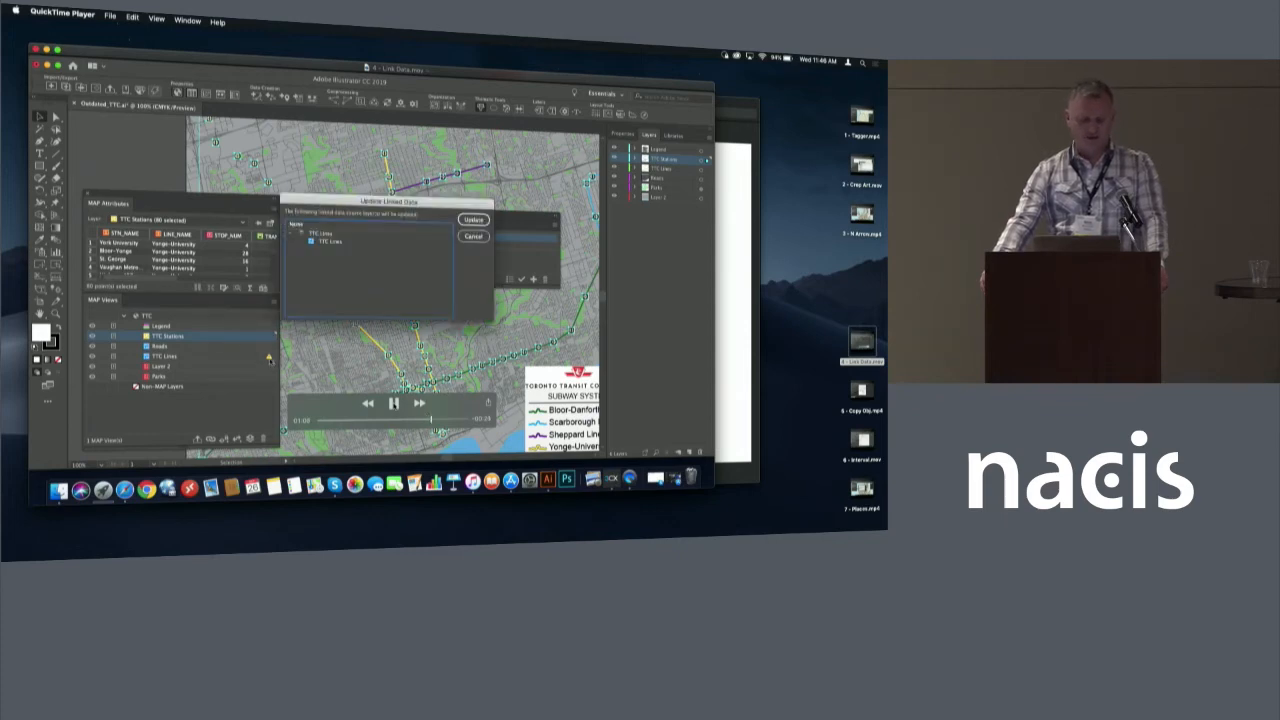
mouse_move(366, 252)
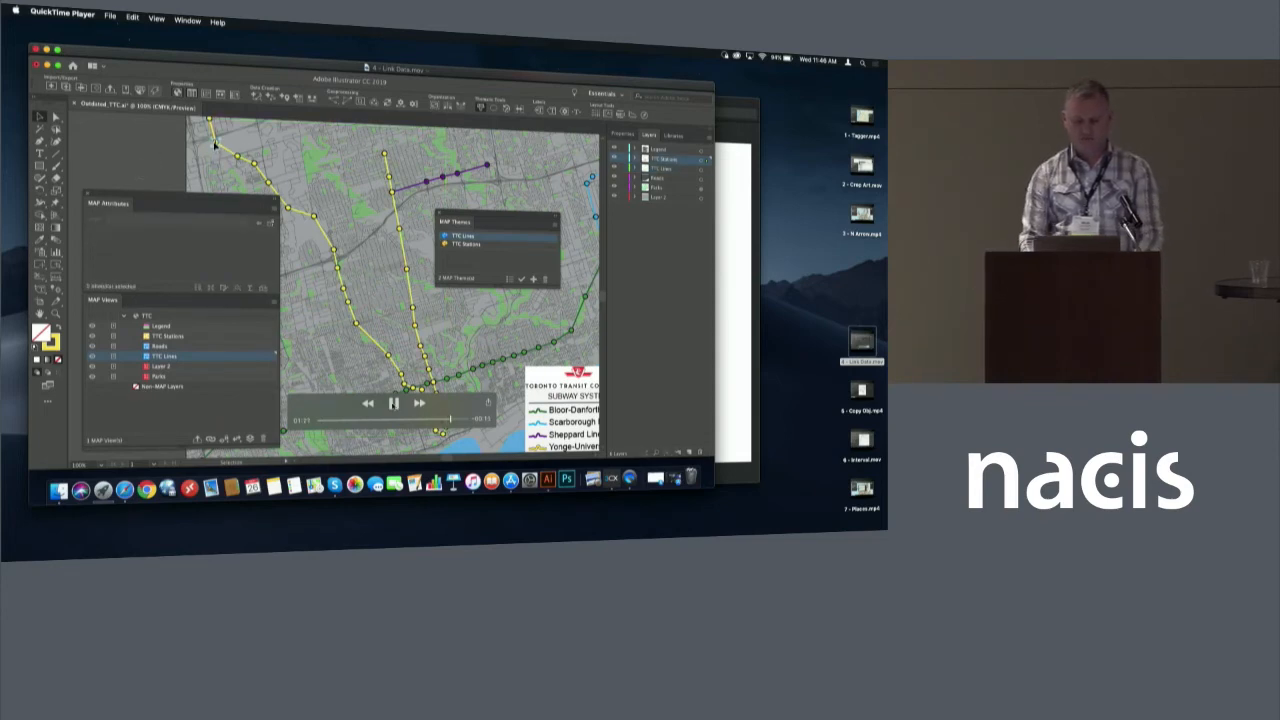
left_click(216, 144)
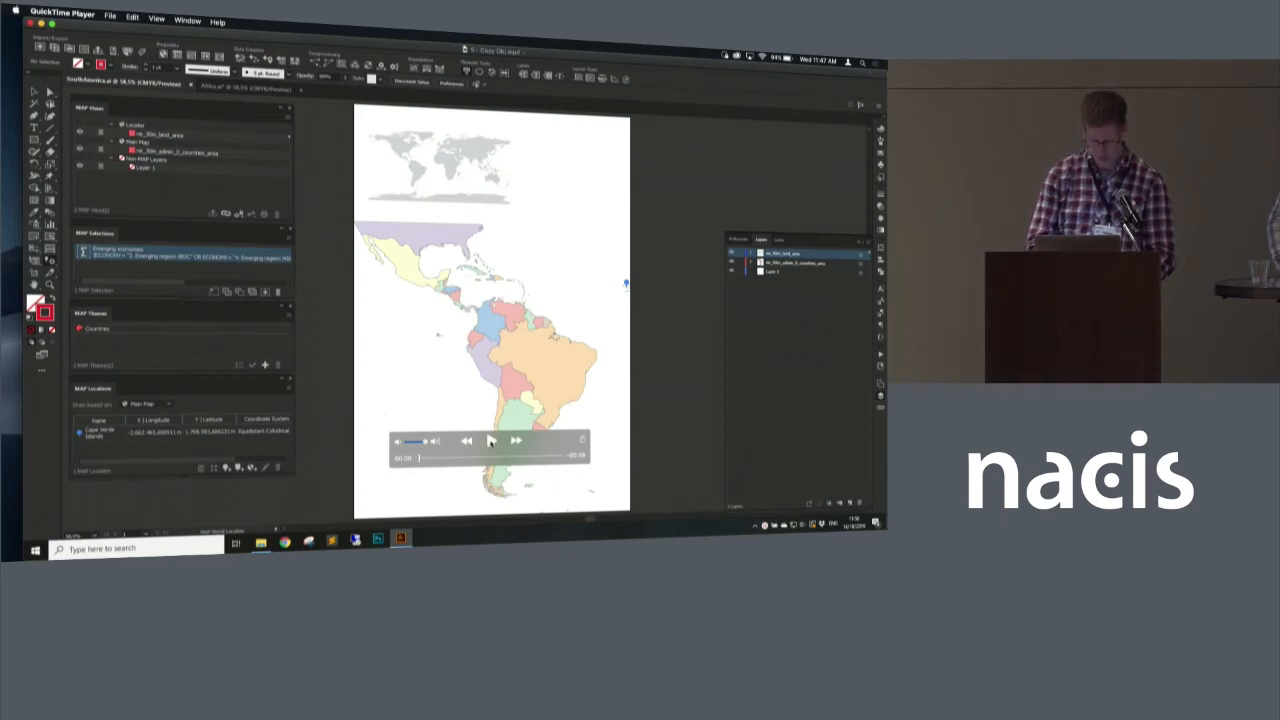
Switch to the Latin America demo document with its MAP Selections and MAP Location panels.
left_click(490, 442)
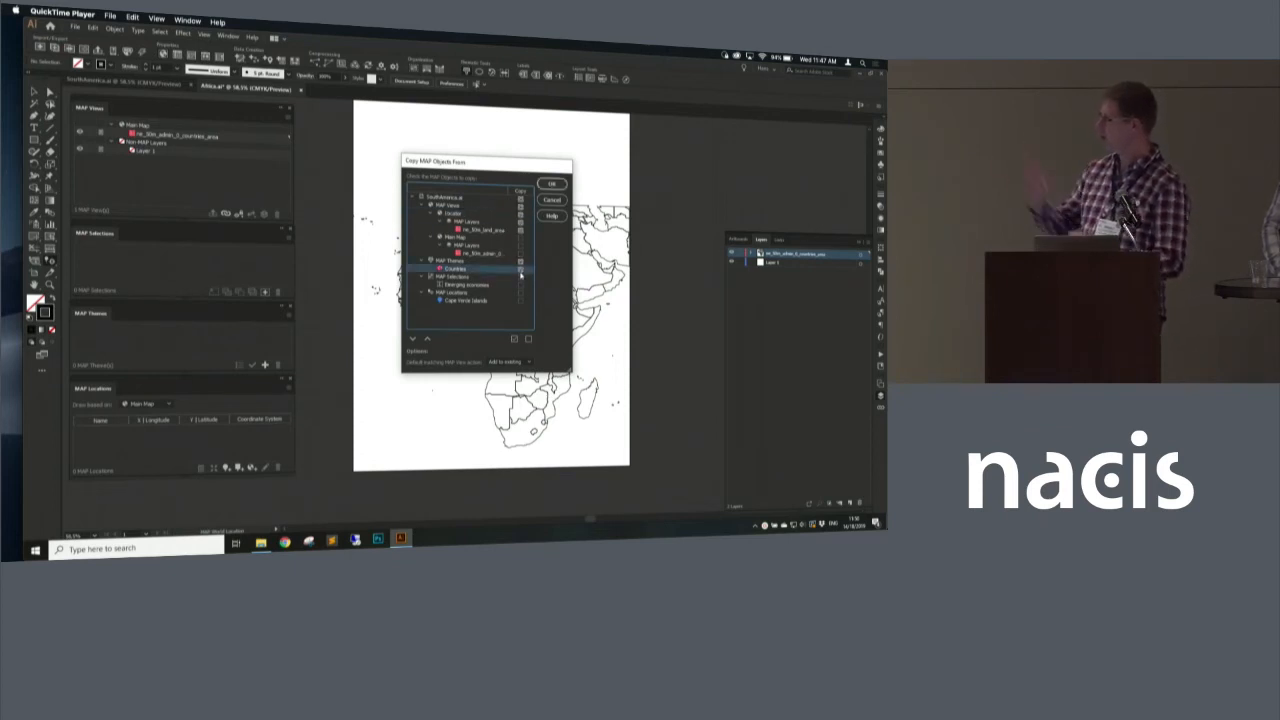
Tick the layer to include in the Copy MAP tree and confirm the layers to copy.
left_click(468, 300)
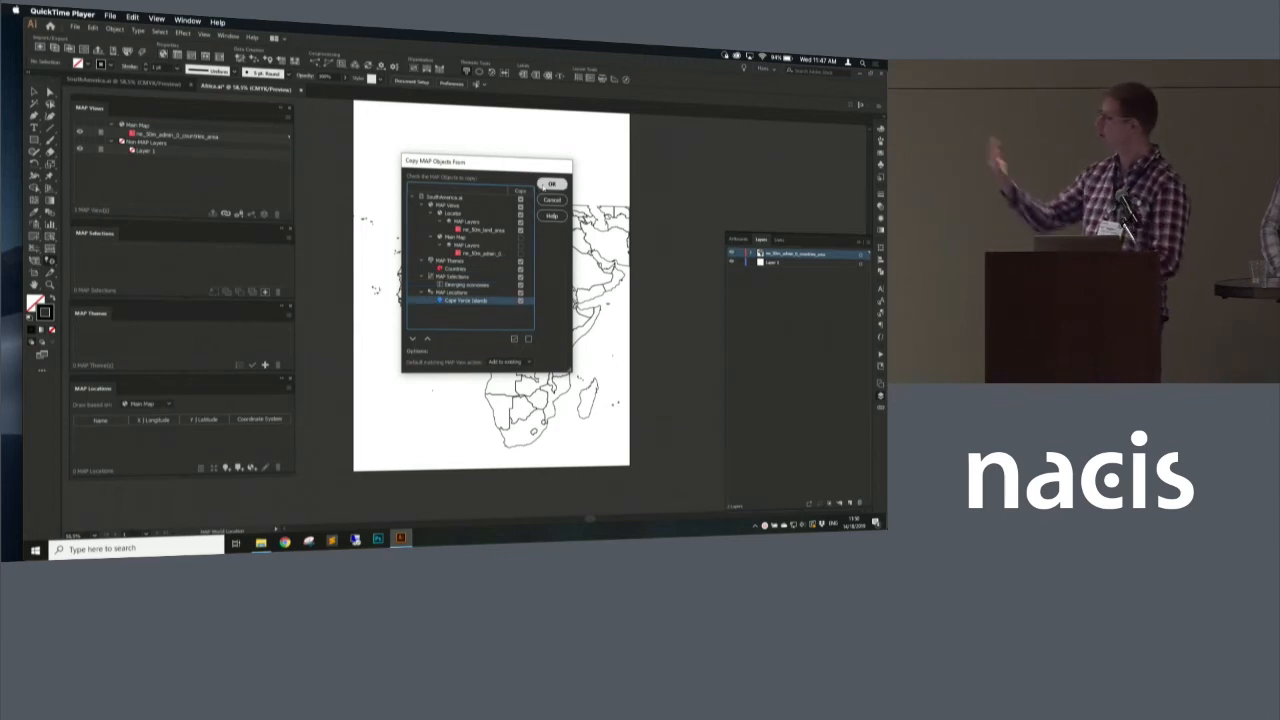
left_click(552, 184)
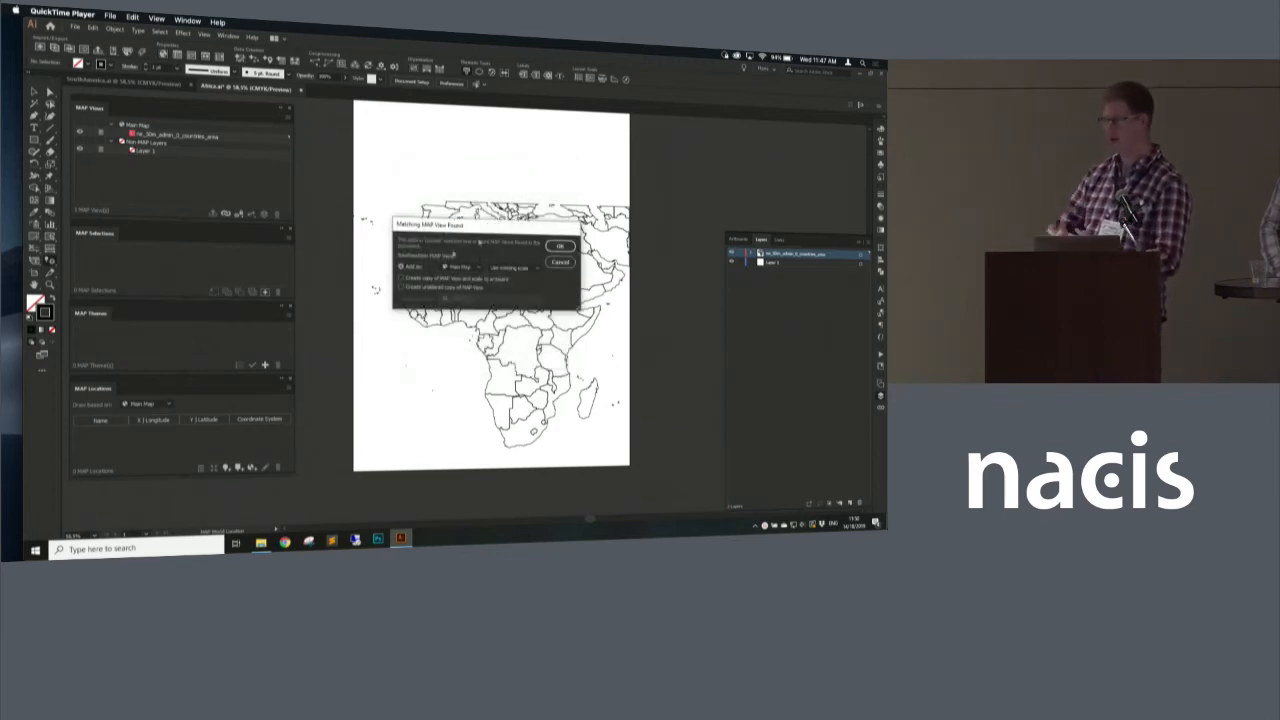
Choose how the copied objects join the matching MAP View and confirm their placement.
left_click(400, 288)
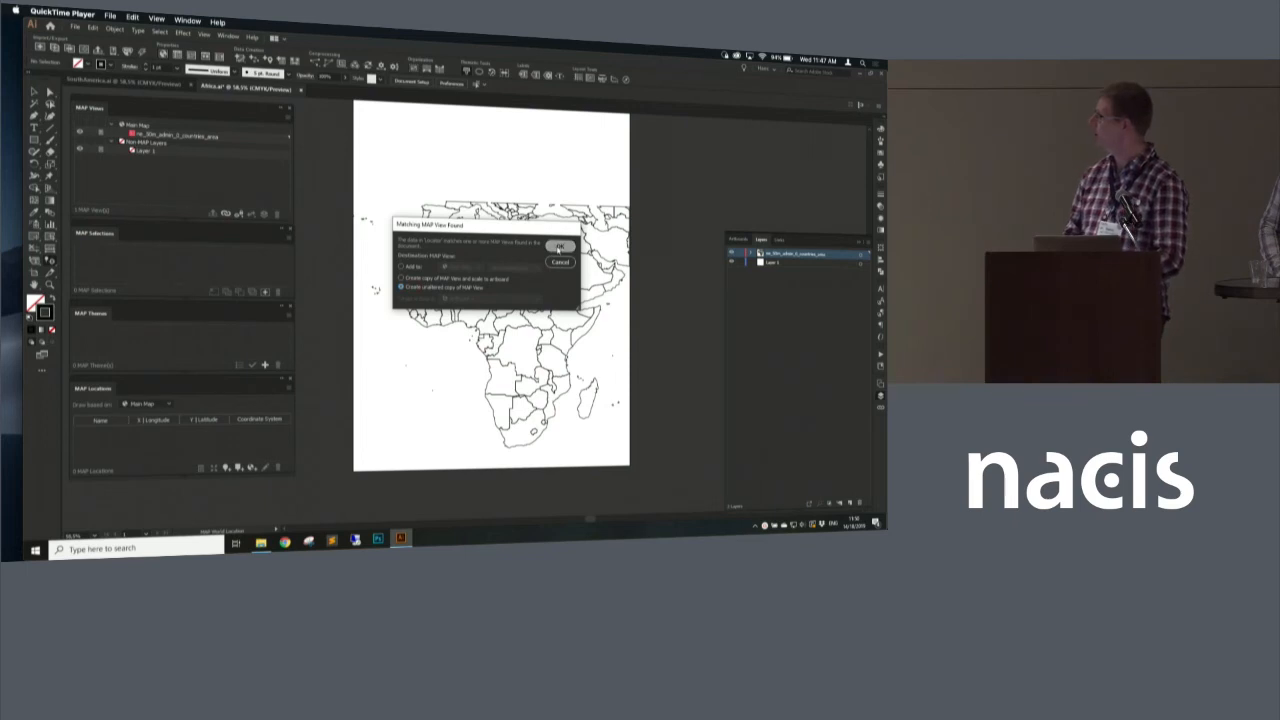
left_click(560, 248)
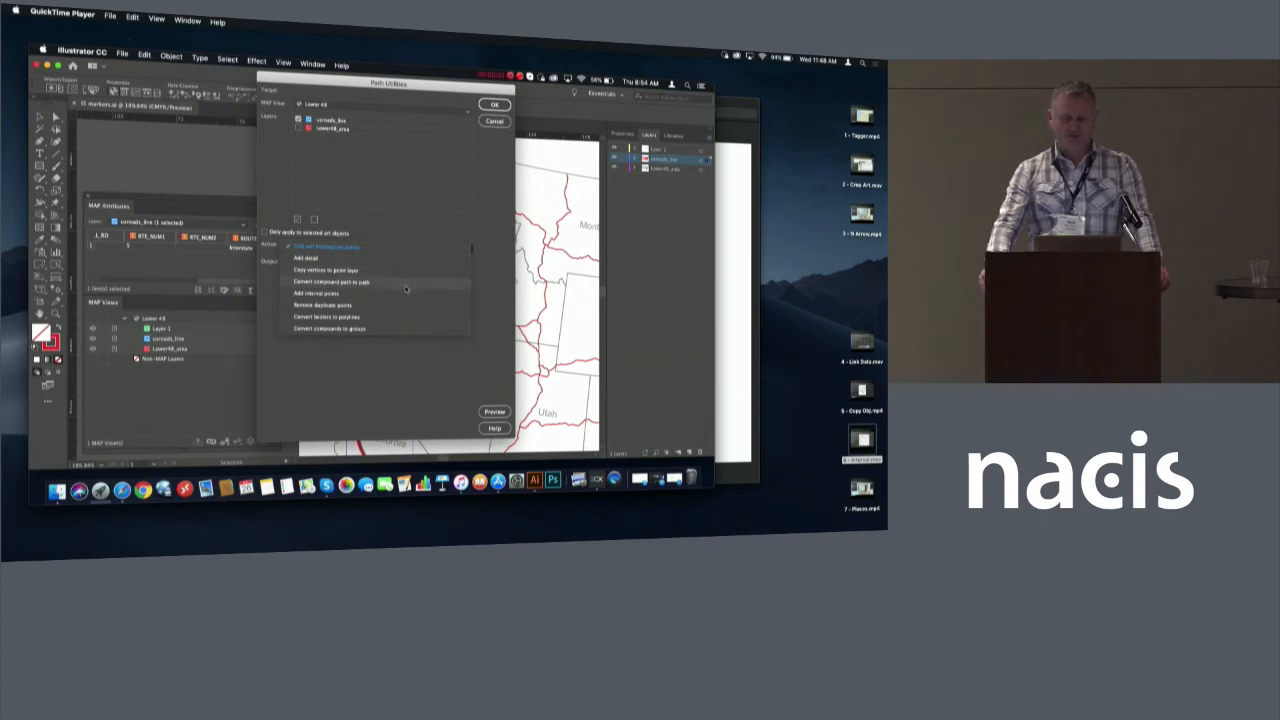
Set Add interval points by Distance along the highway with the chosen unit, ready for appearance editing.
left_click(324, 292)
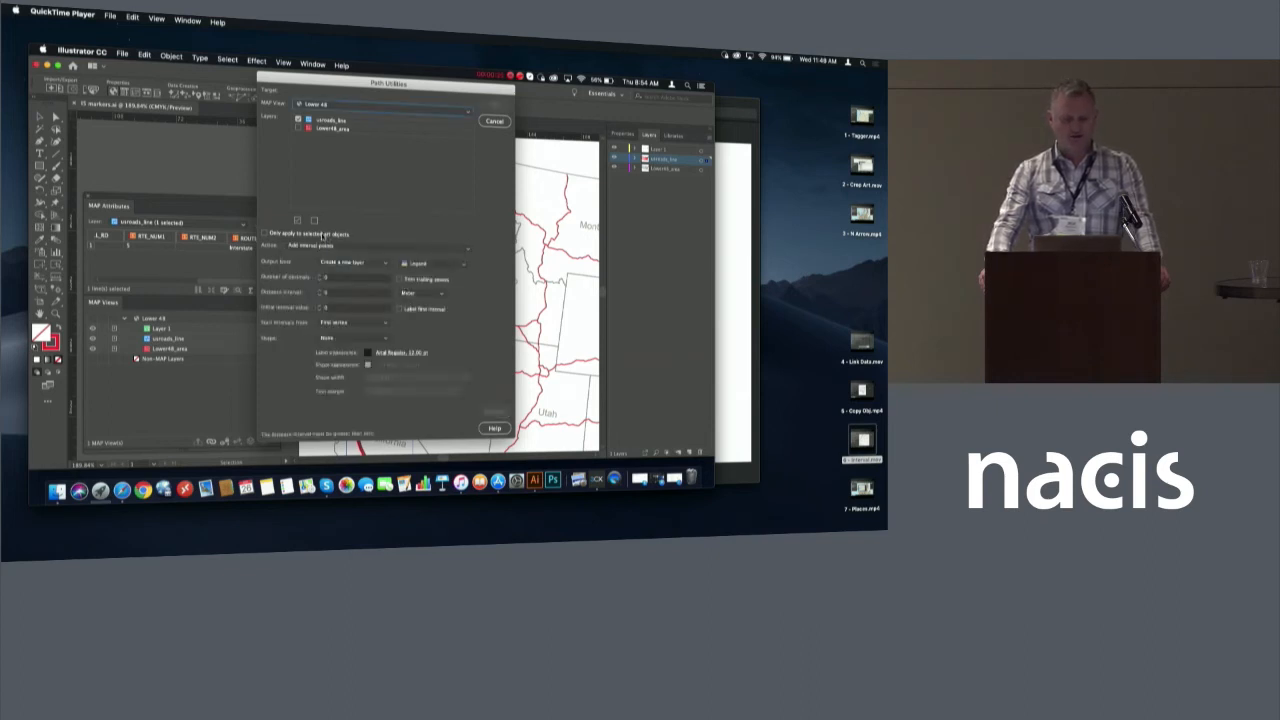
left_click(264, 234)
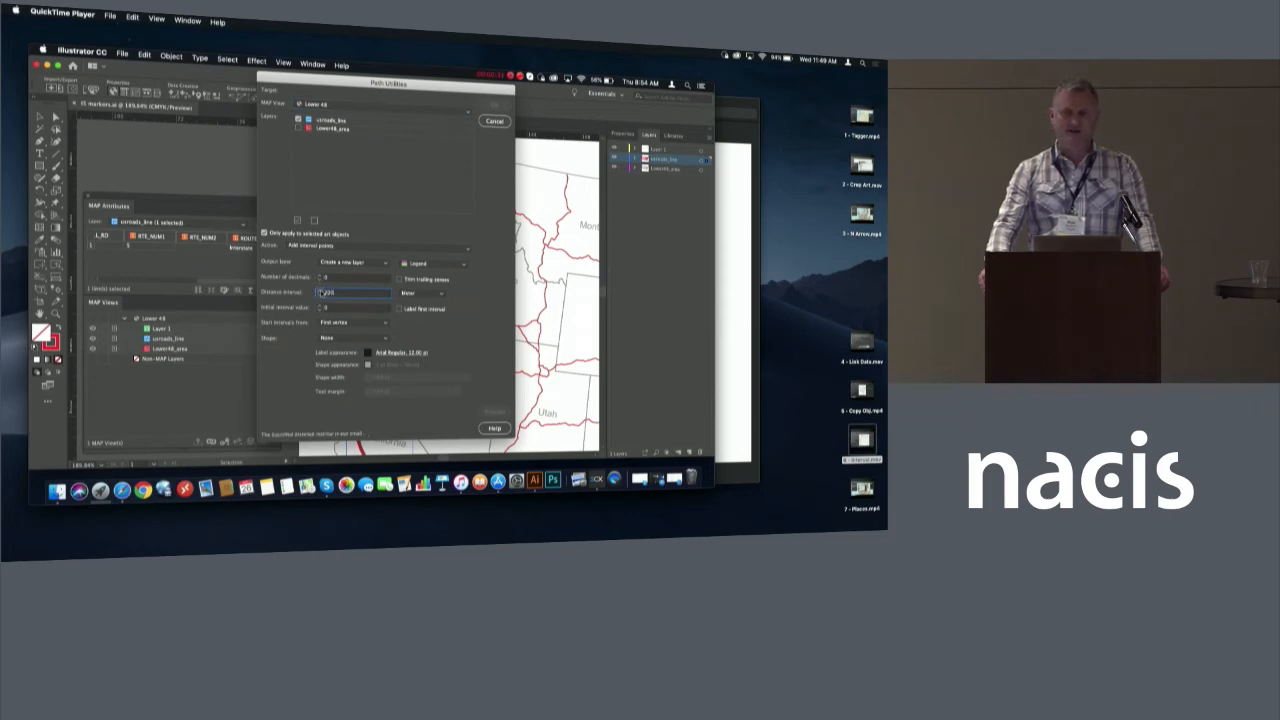
left_click(440, 292)
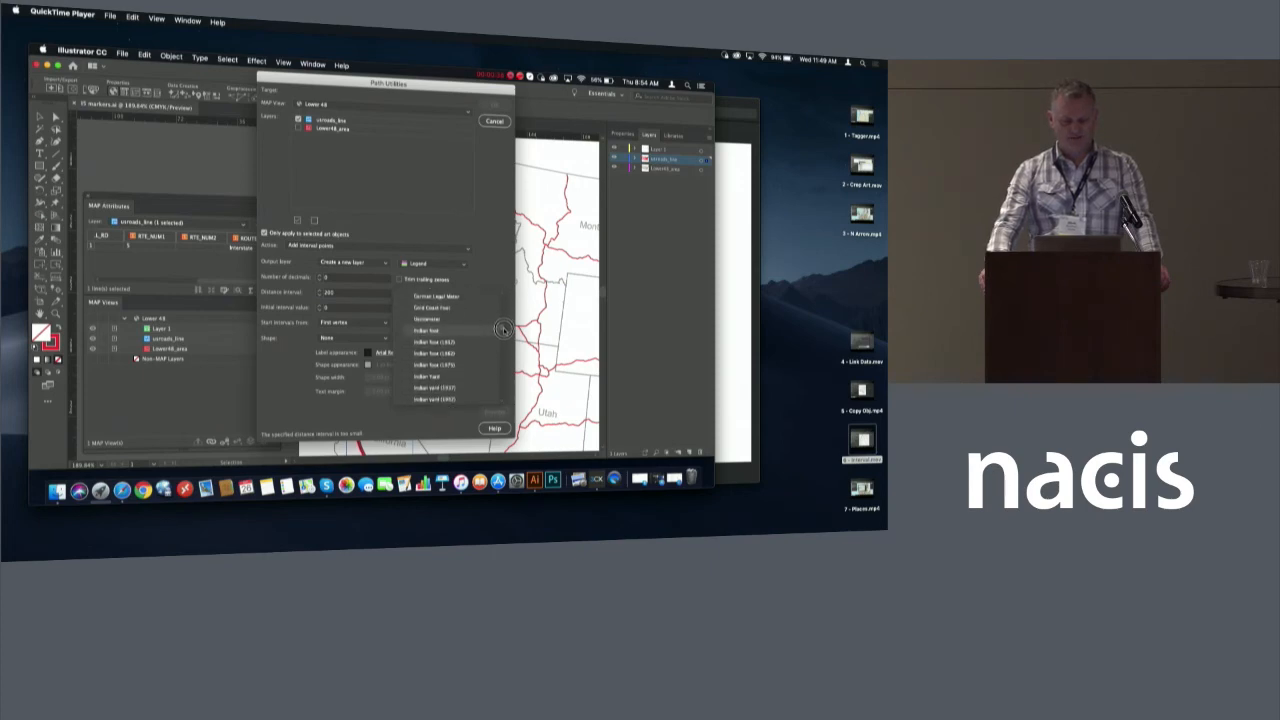
scroll("down", 3)
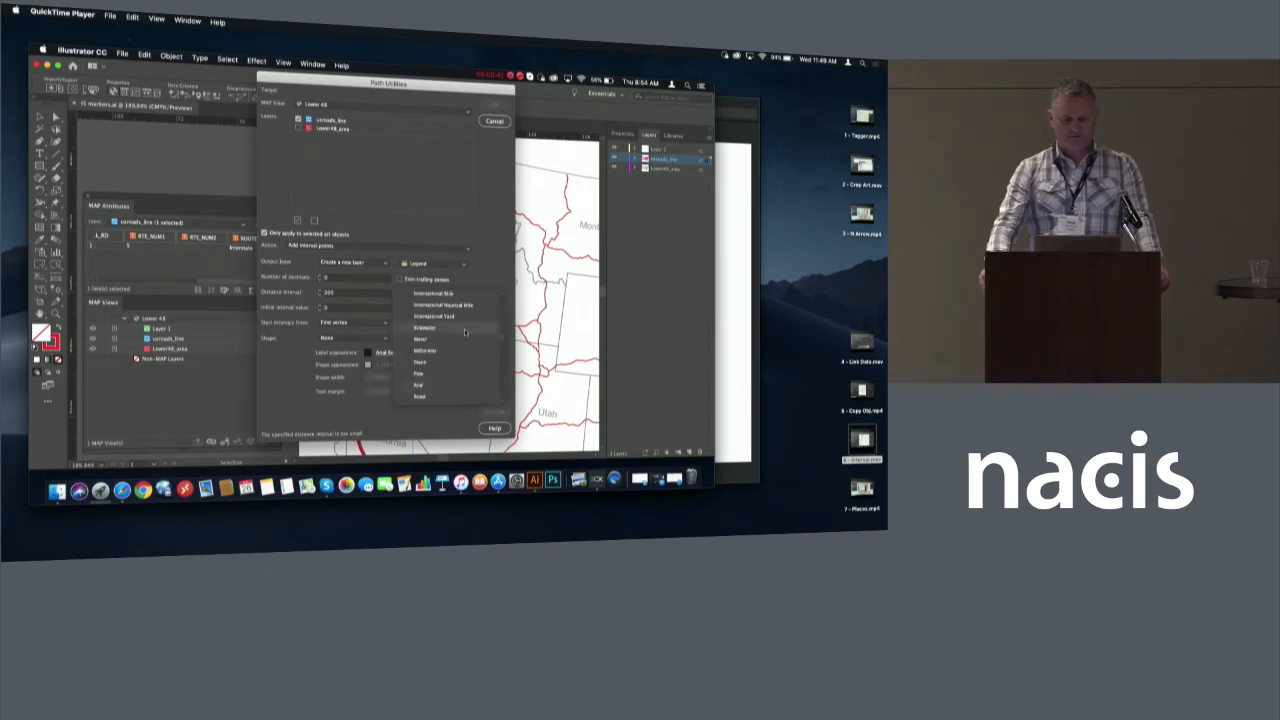
left_click(424, 328)
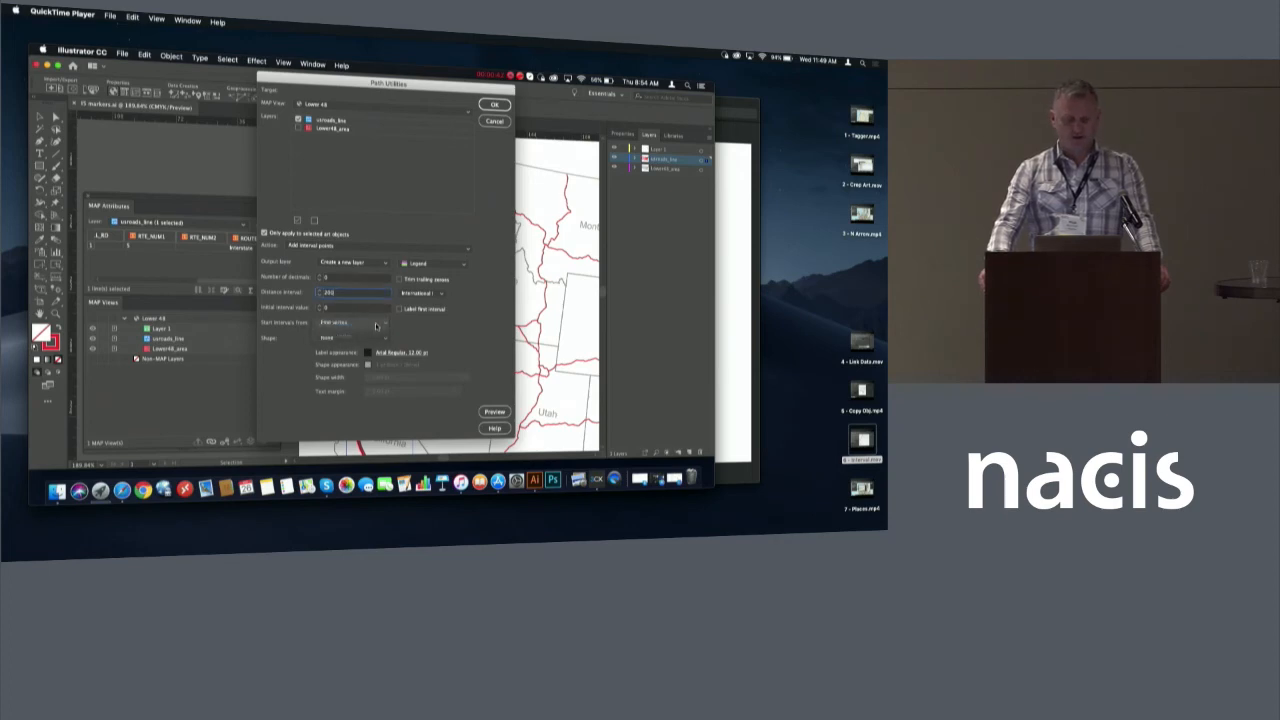
left_click(352, 322)
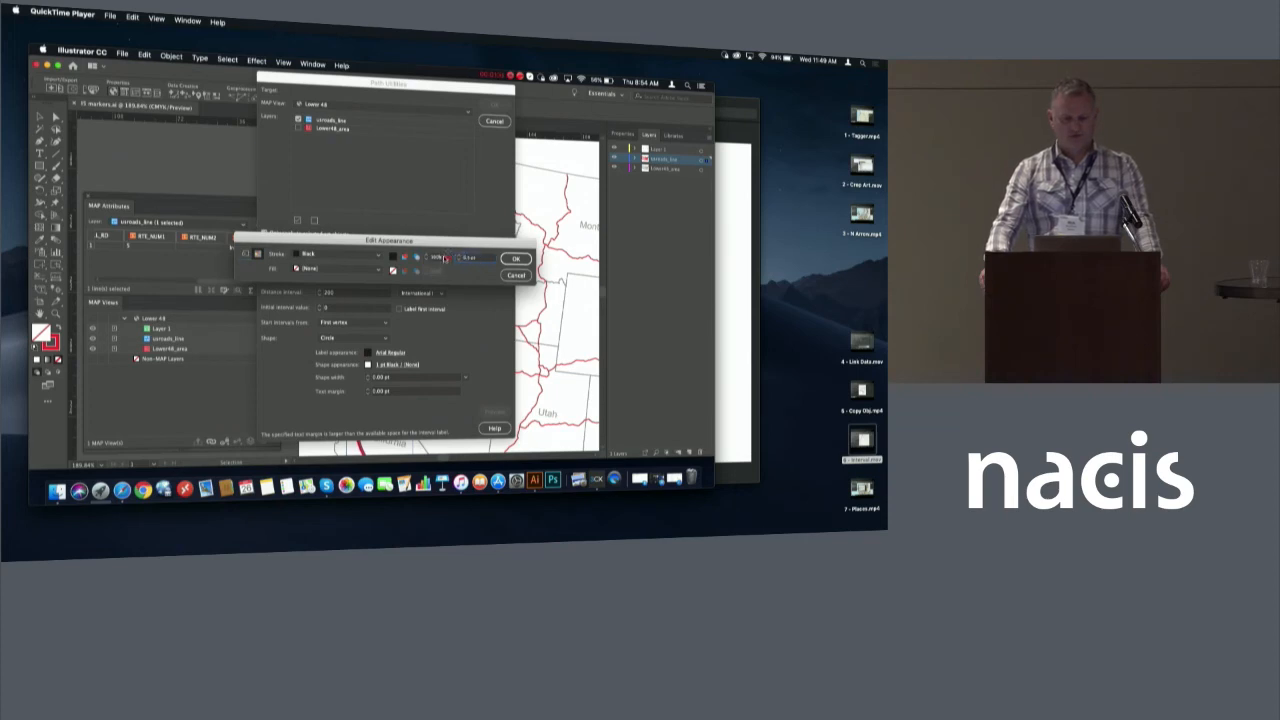
Choose the marker shape, confirm the appearance and preview the markers along the red highway.
left_click(340, 254)
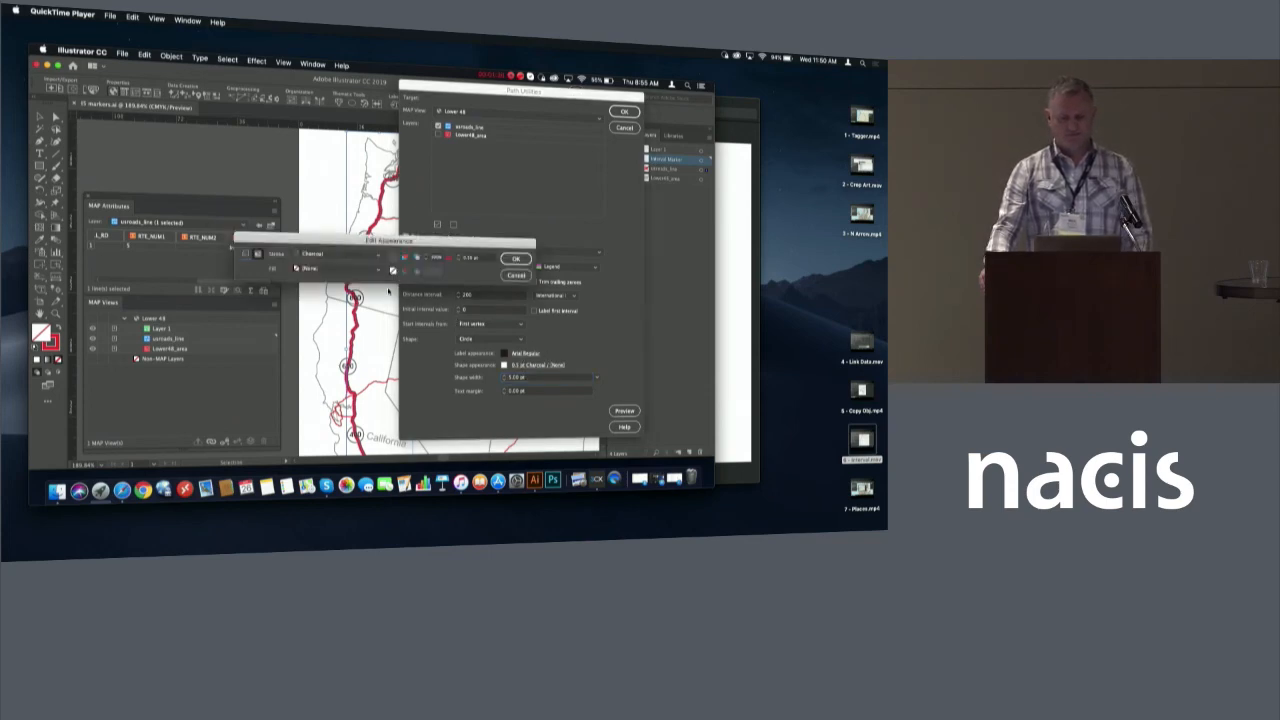
left_click(376, 270)
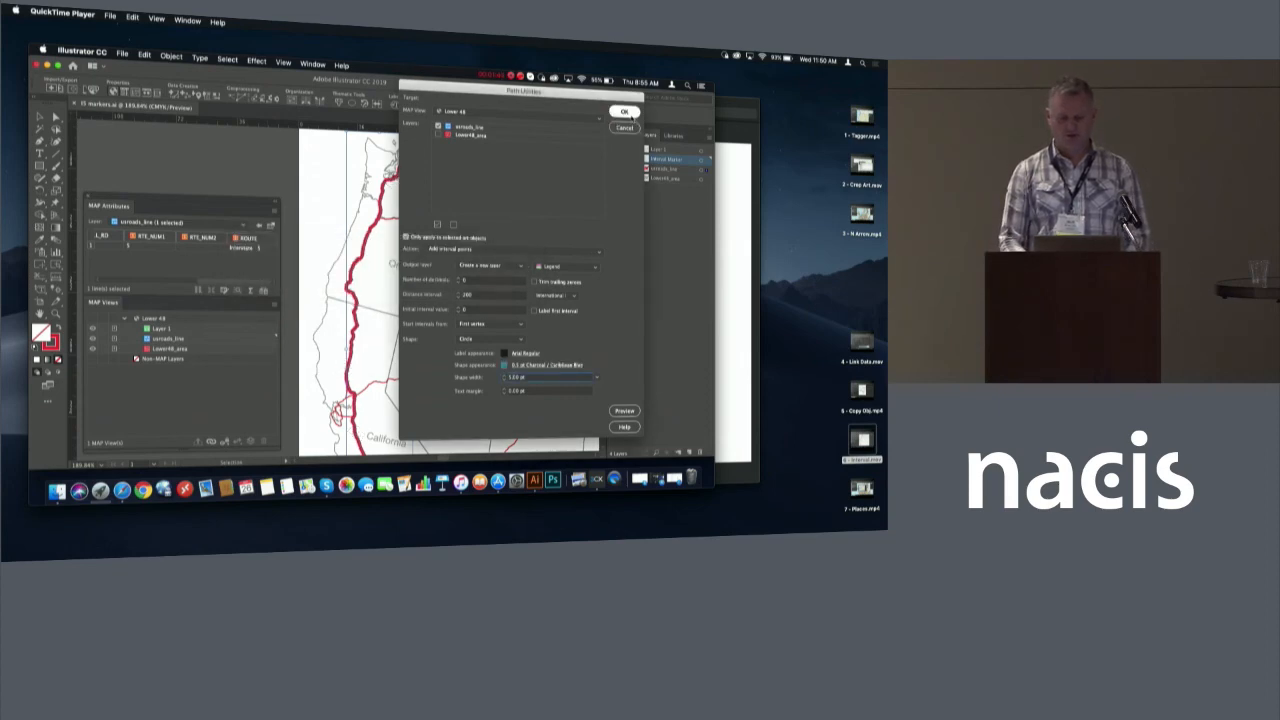
left_click(624, 112)
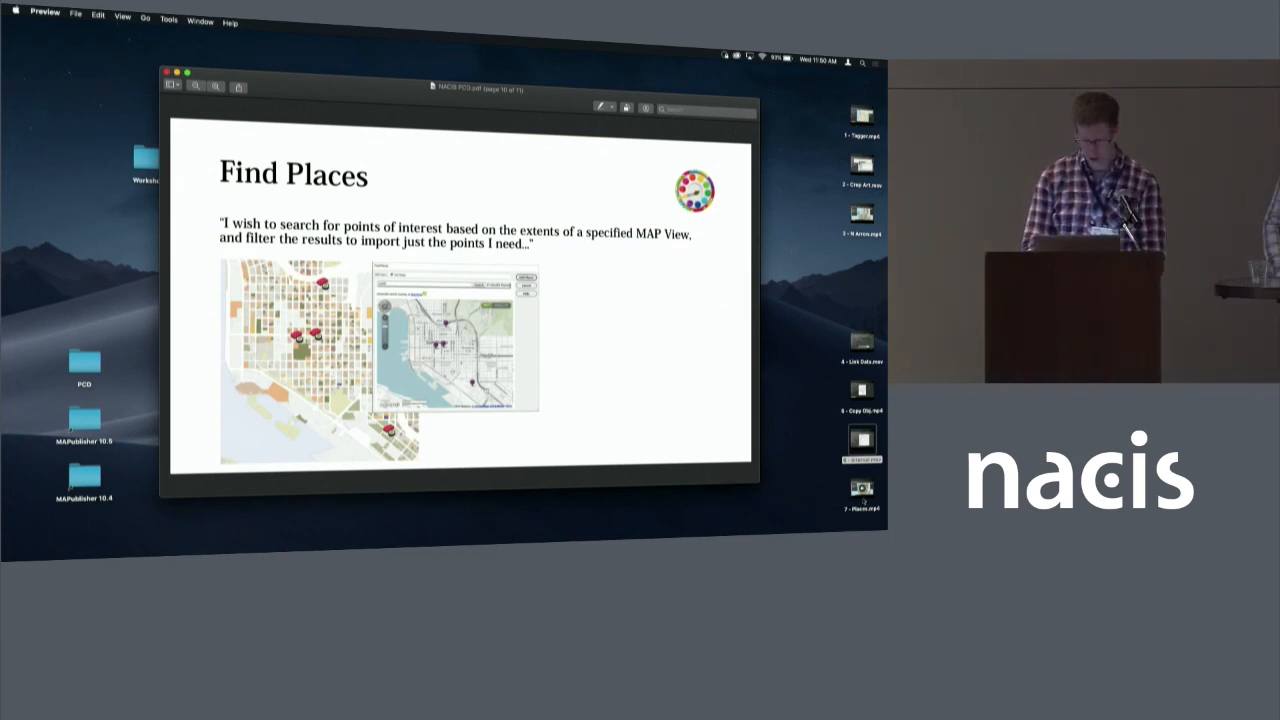
Continue from the Find Places slide to the Europe map demo.
left_click(860, 490)
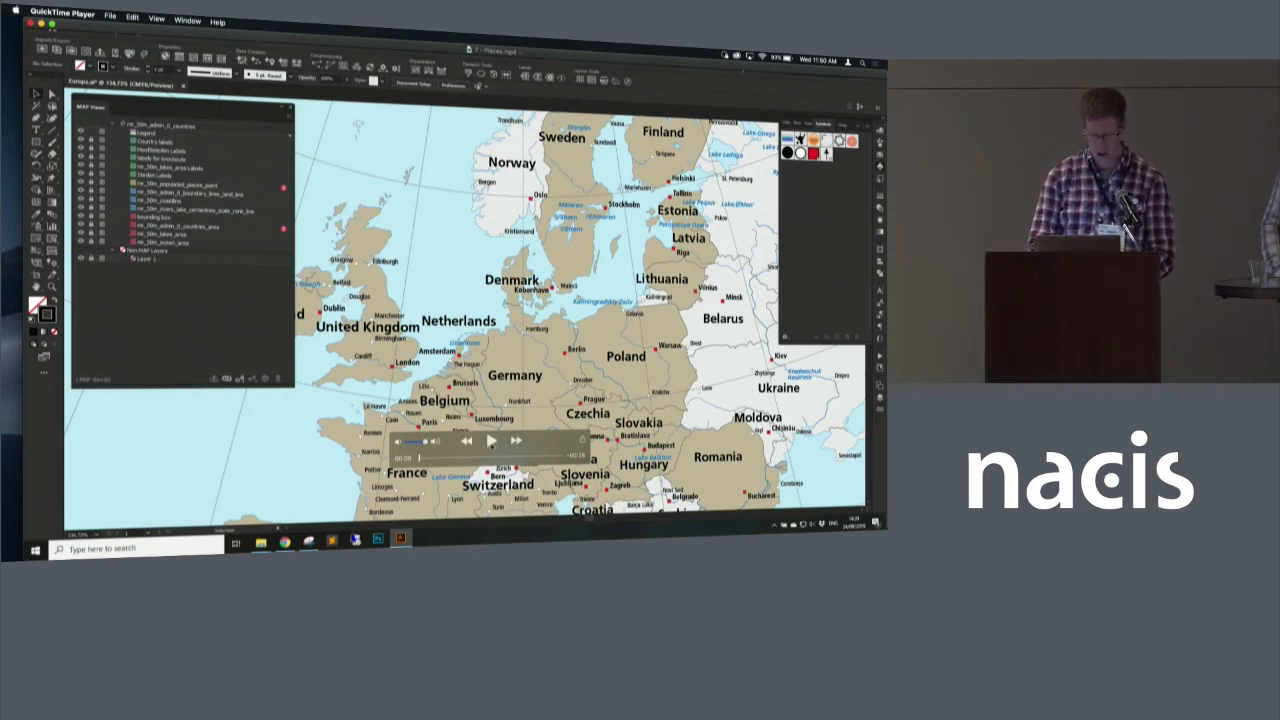
Search Find Places for 'Aberdeen, UK' and bring up the list of found locations.
left_click(490, 442)
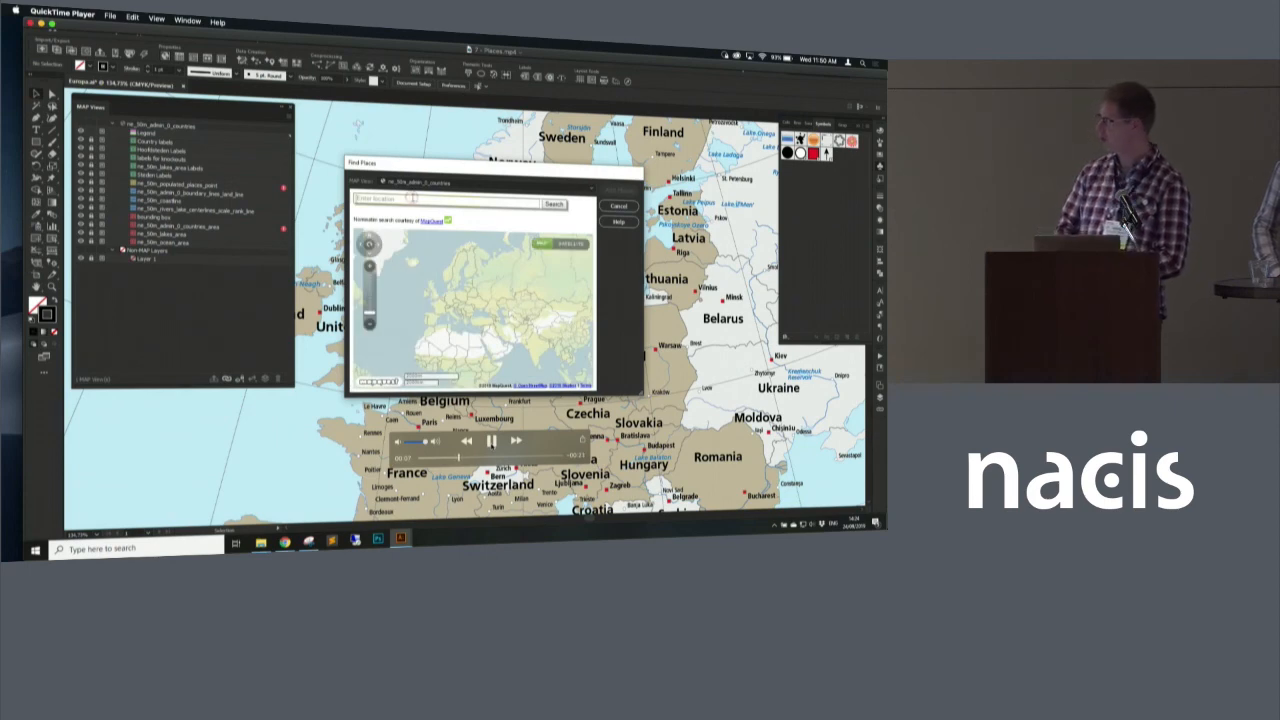
type("Aberdeen")
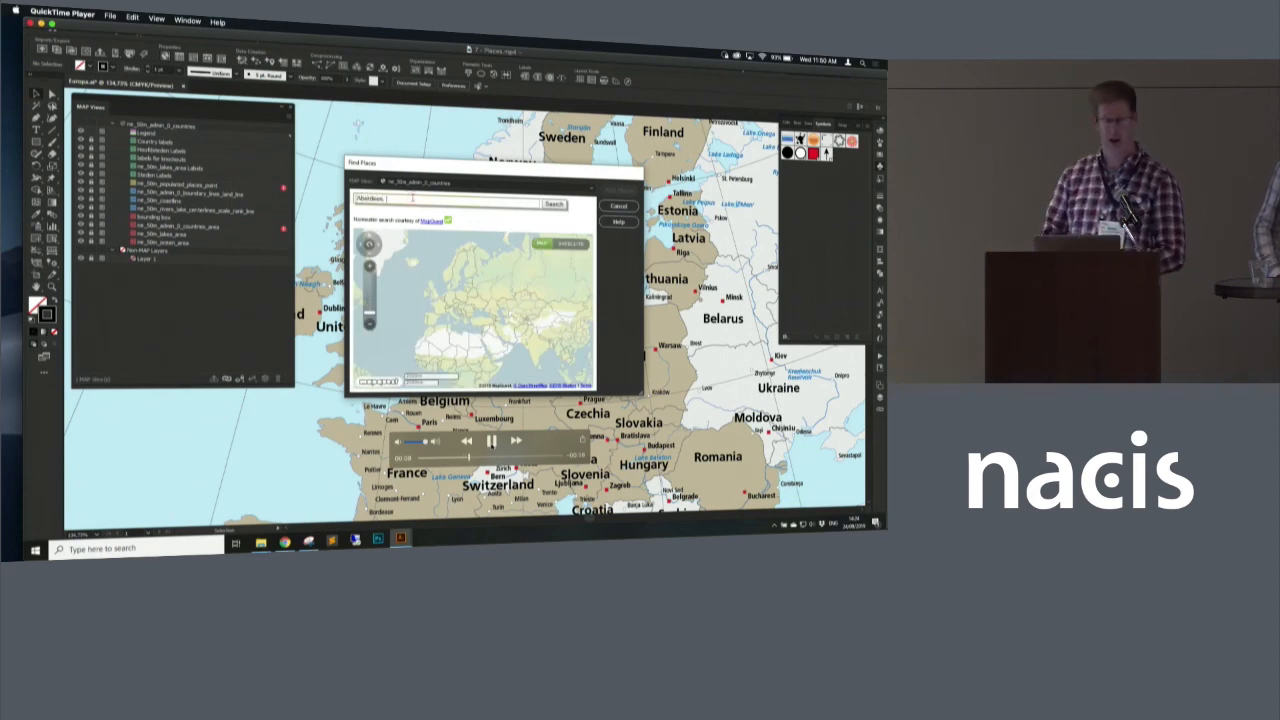
type("UK")
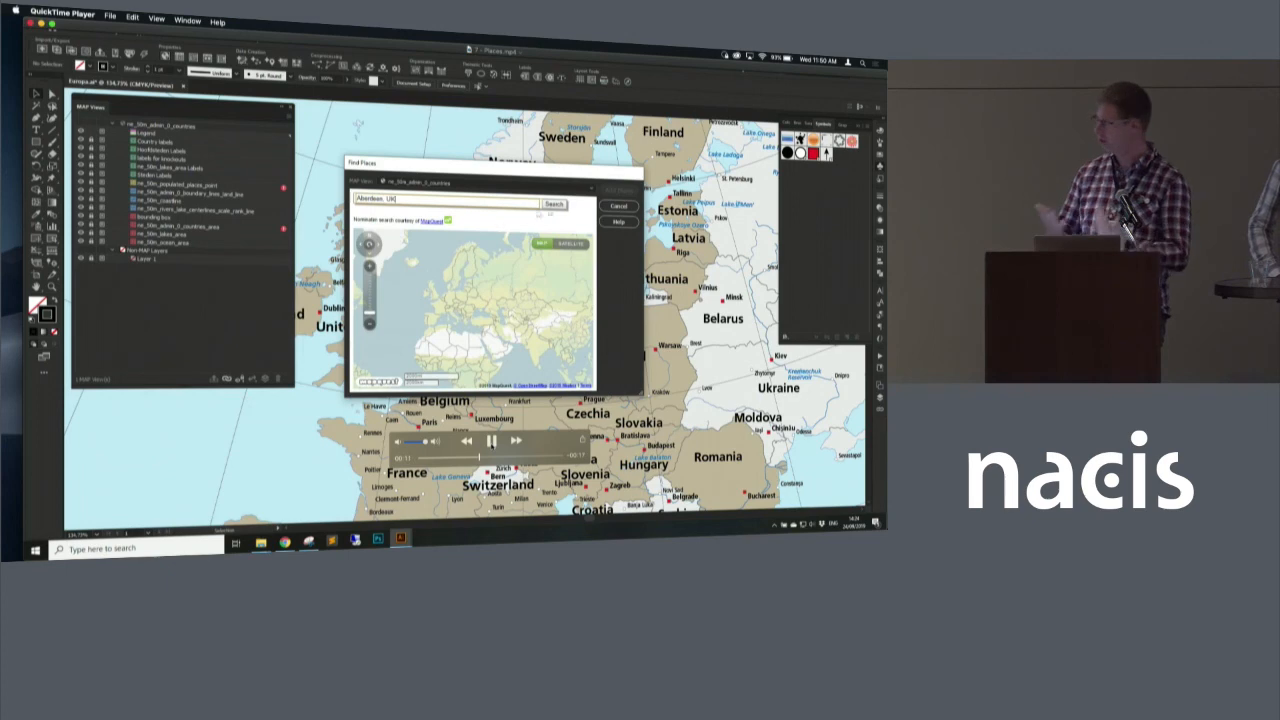
left_click(552, 204)
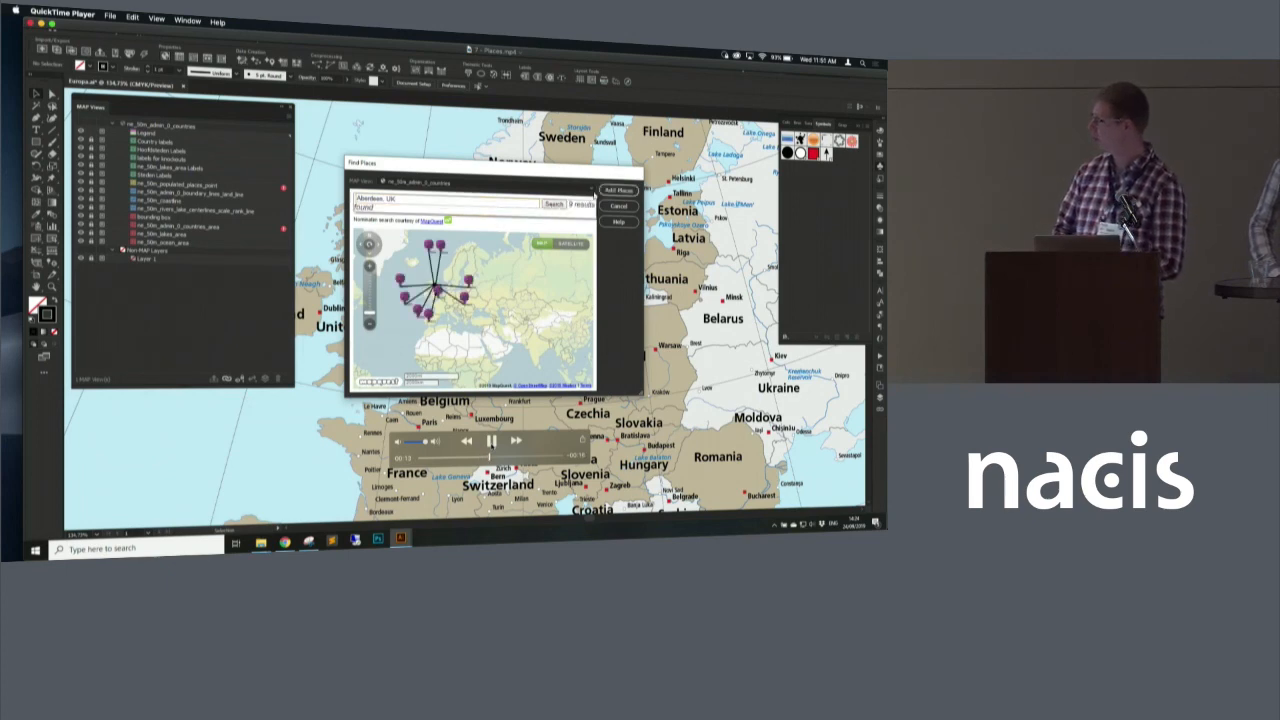
left_click(616, 190)
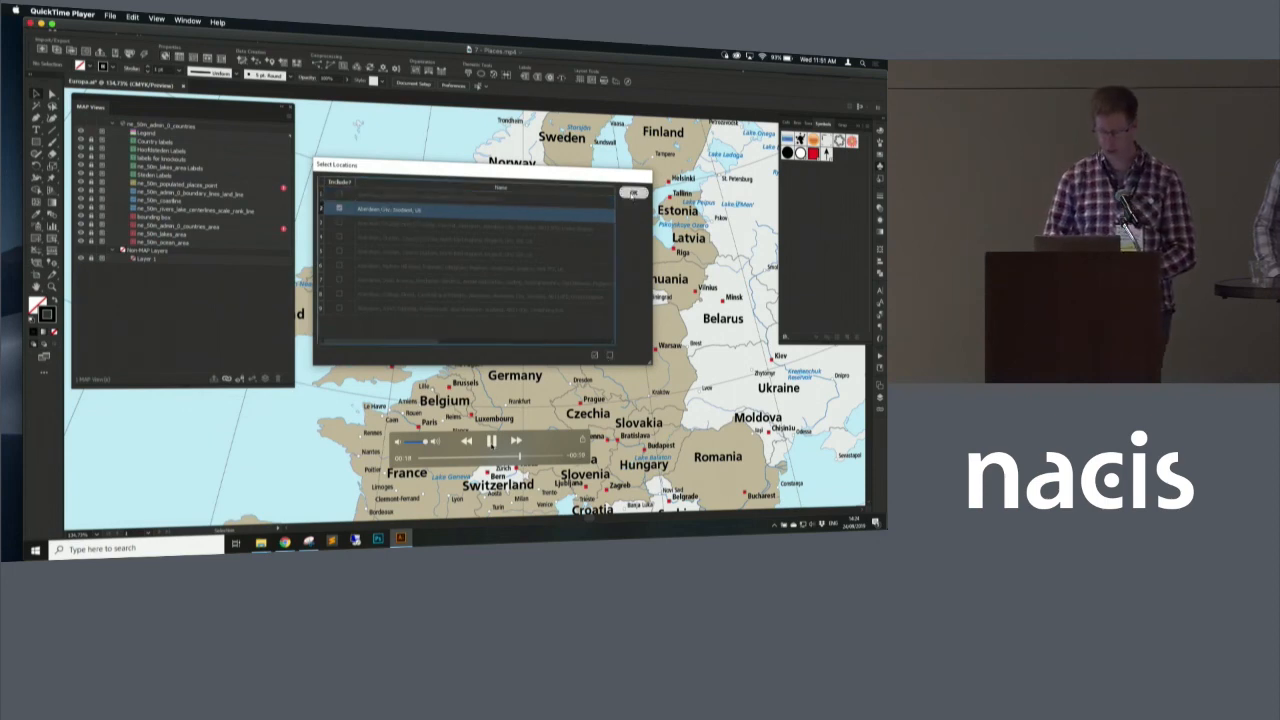
Import the chosen Aberdeen result onto the Europe map as a new layer.
left_click(632, 192)
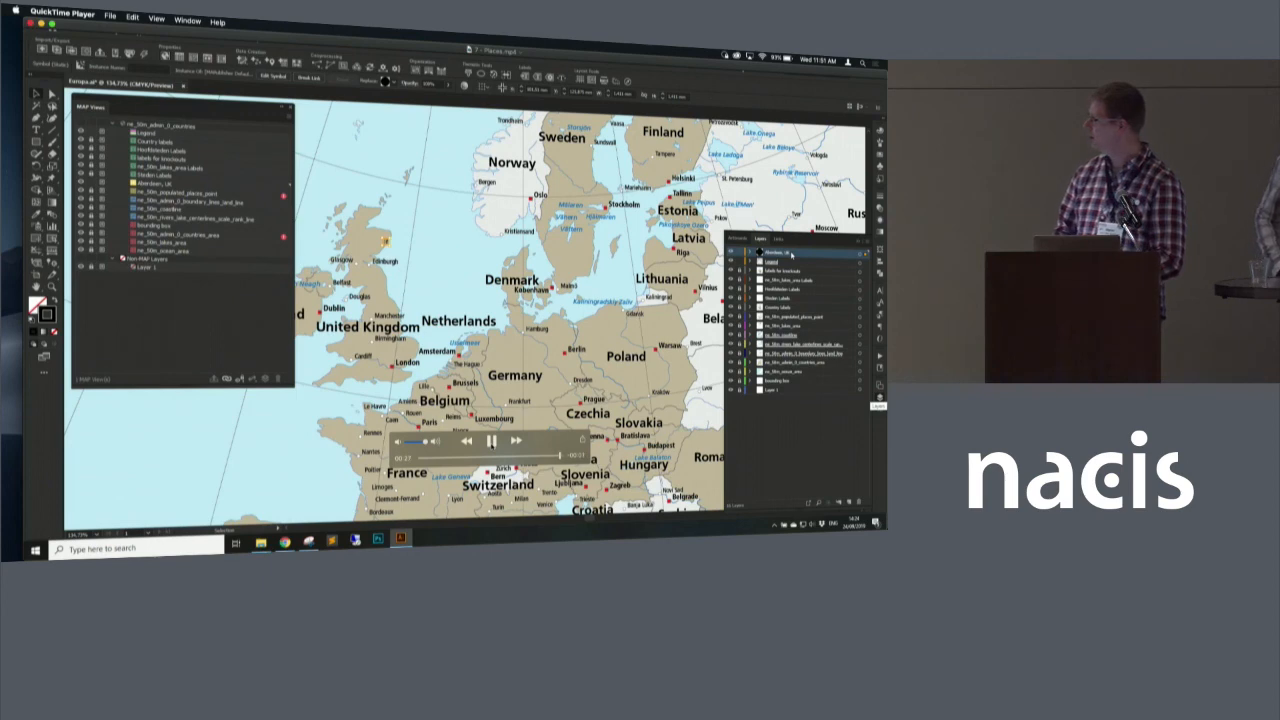
left_click(488, 442)
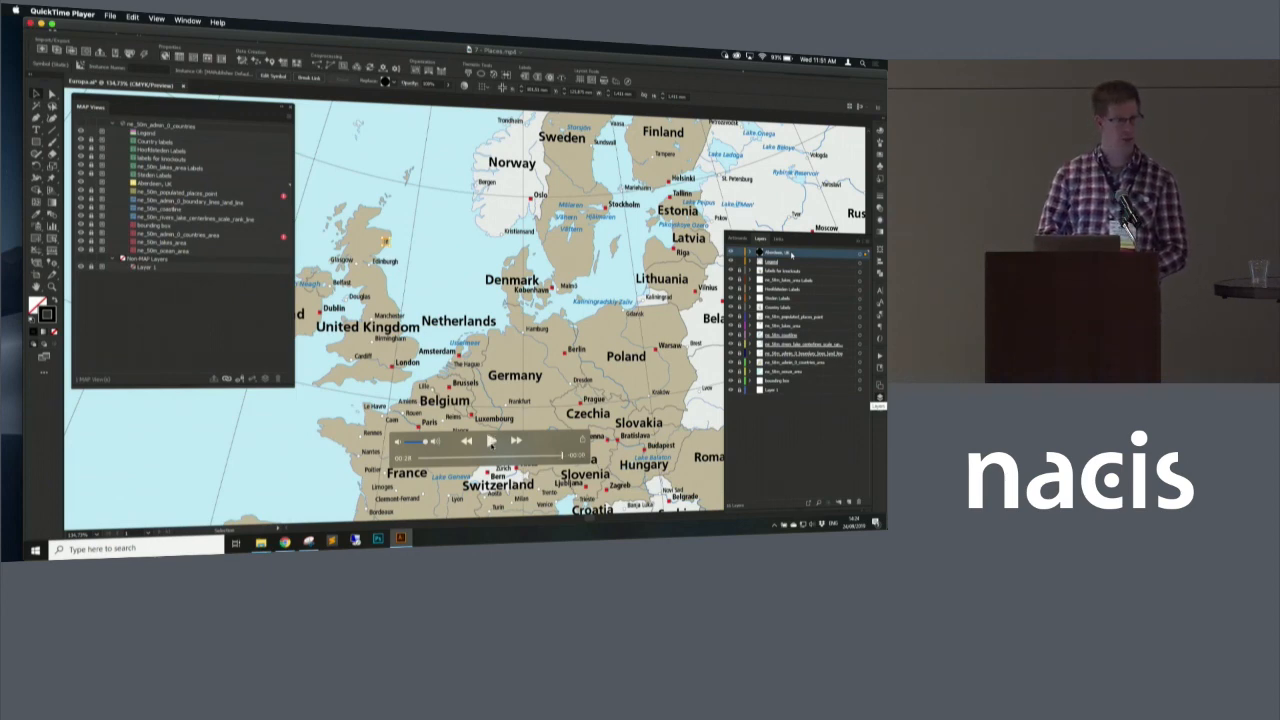